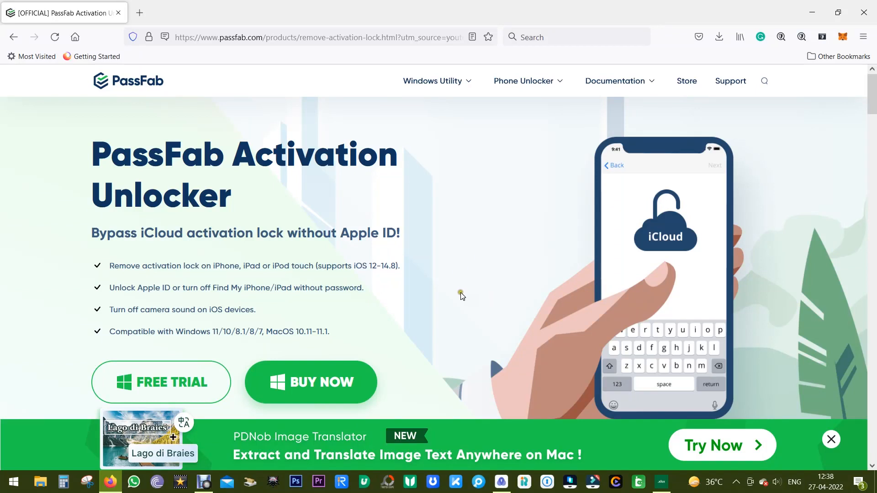
{"action": "mouse_move", "coordinate": [111, 170]}
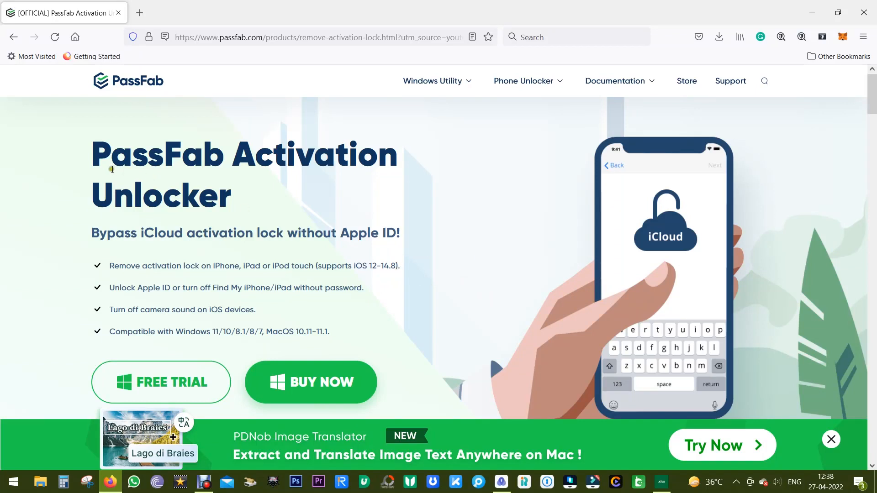
{"action": "mouse_move", "coordinate": [202, 203]}
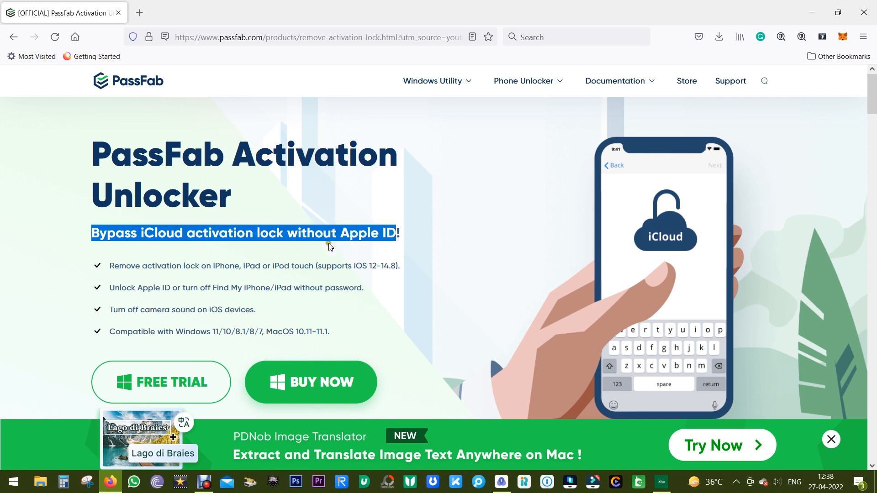
Switch the PassFab Activation Unlocker product details to the Windows version near the top of the page
{"action": "left_click", "coordinate": [214, 265]}
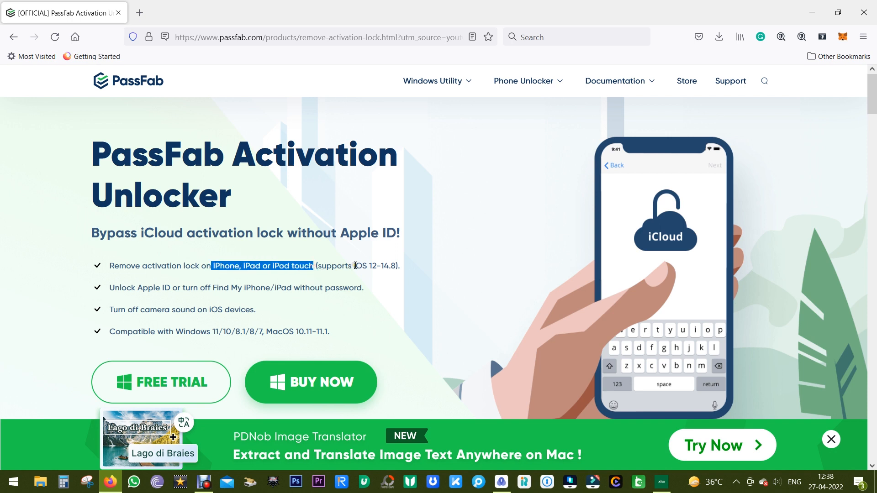
{"action": "scroll", "scroll_direction": "down", "scroll_amount": 3}
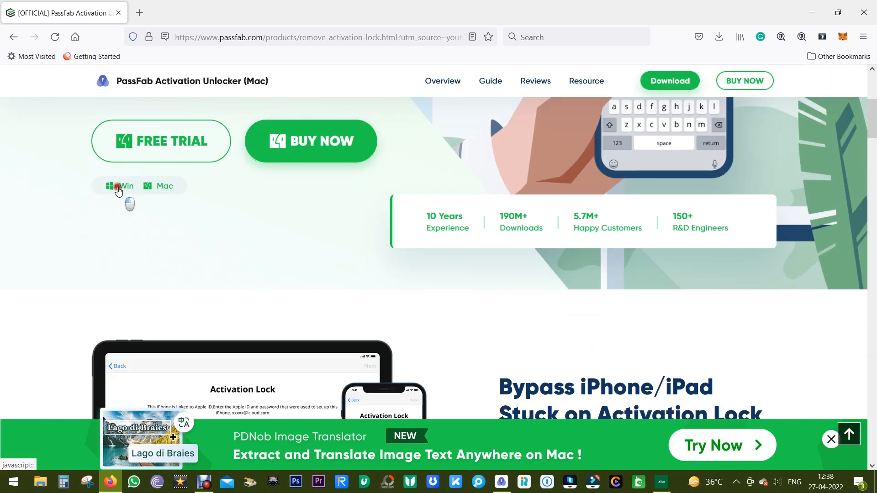
{"action": "left_click", "coordinate": [125, 186]}
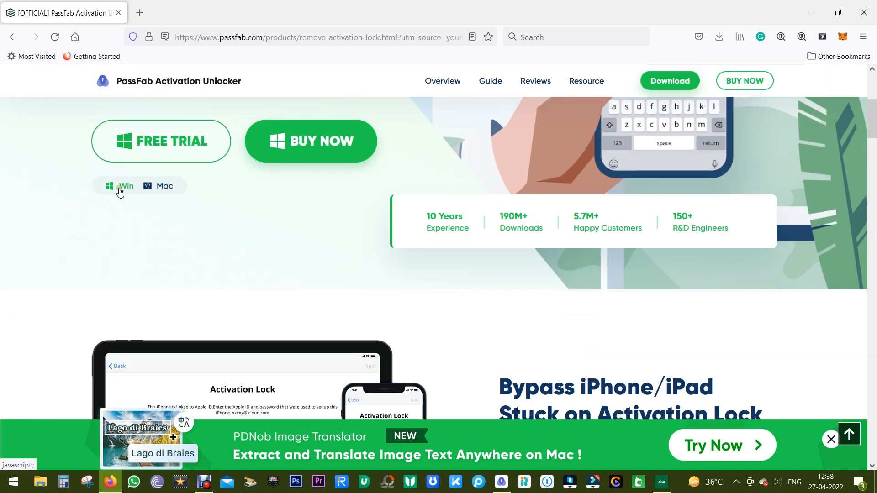
{"action": "scroll", "scroll_direction": "up", "scroll_amount": 3}
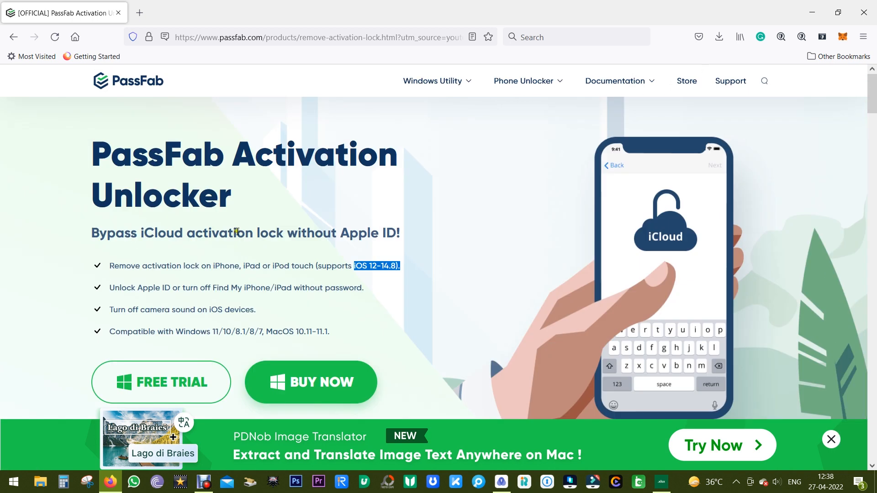
{"action": "mouse_move", "coordinate": [279, 283]}
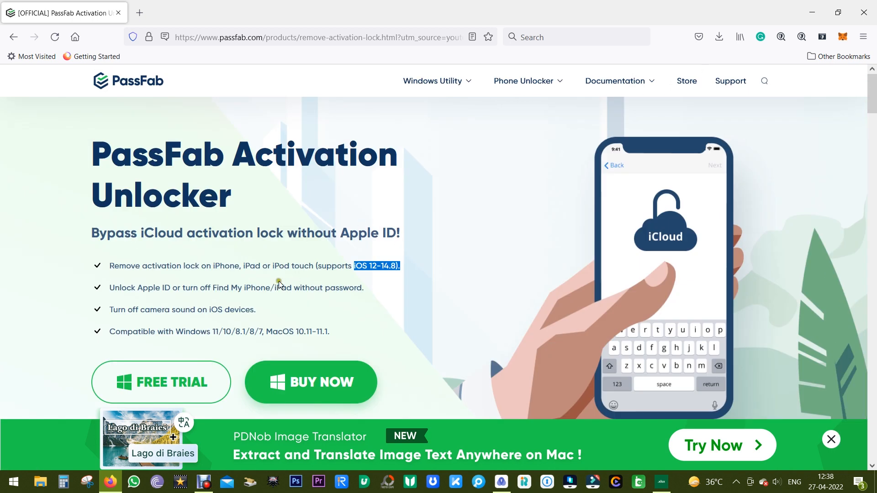
{"action": "mouse_move", "coordinate": [257, 300]}
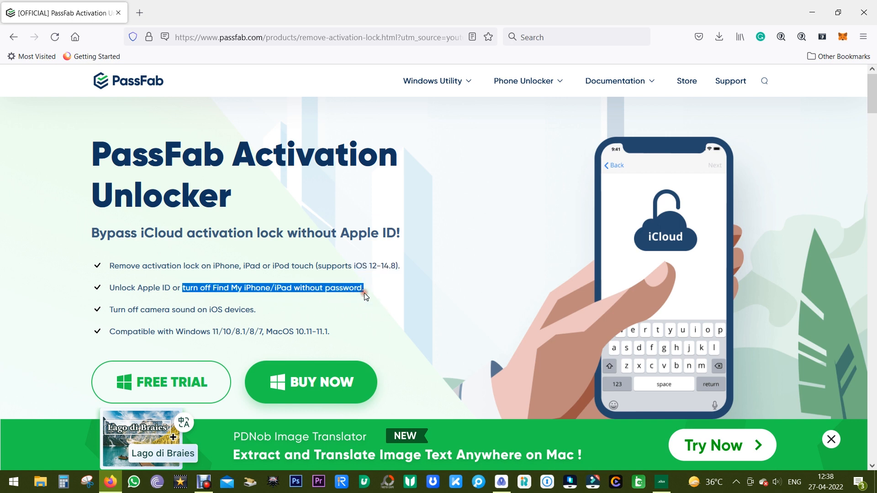
{"action": "left_click", "coordinate": [340, 315]}
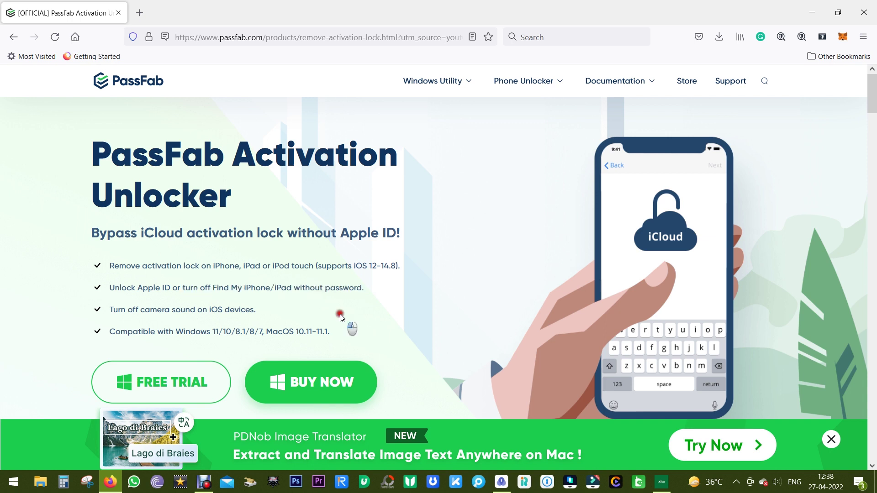
{"action": "mouse_move", "coordinate": [107, 299]}
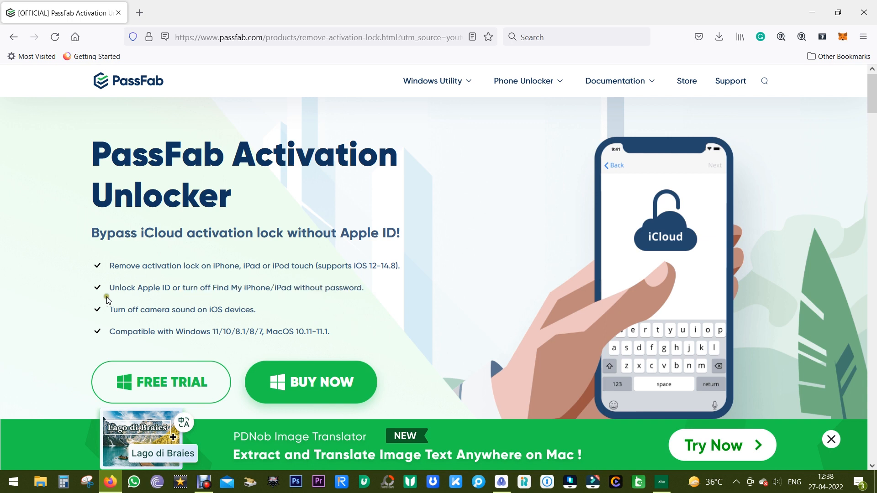
{"action": "mouse_move", "coordinate": [162, 300]}
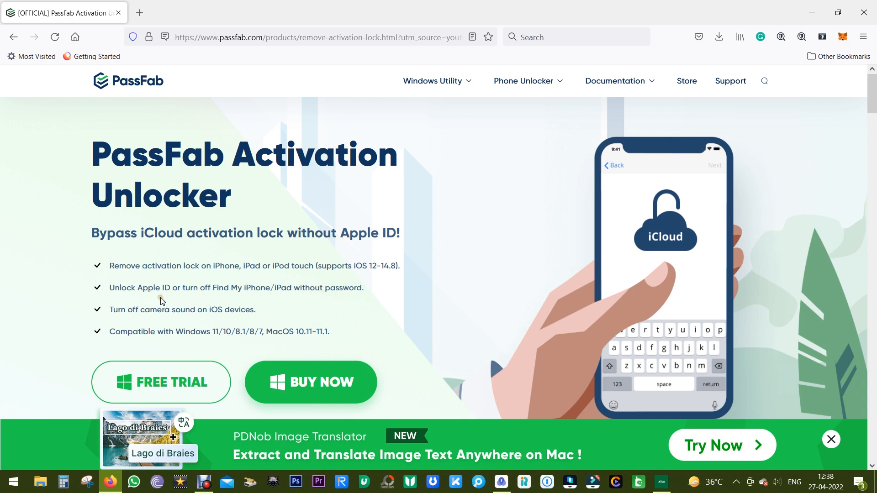
{"action": "mouse_move", "coordinate": [149, 282]}
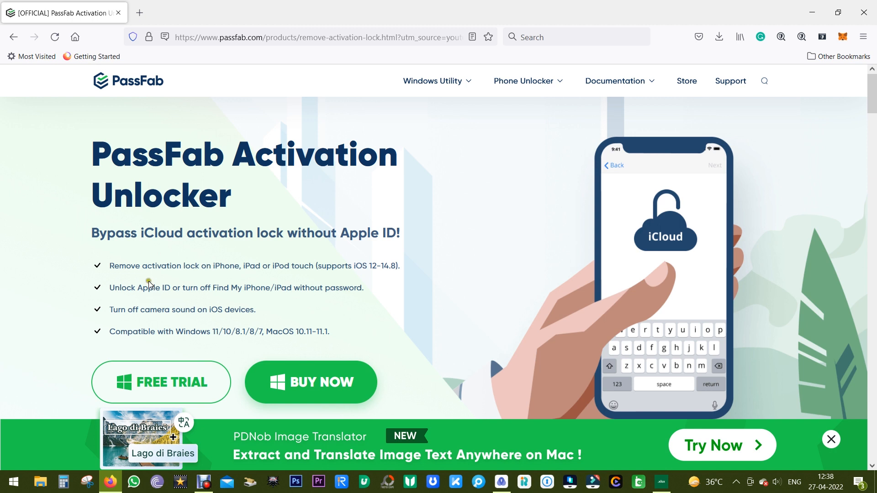
{"action": "mouse_move", "coordinate": [178, 280]}
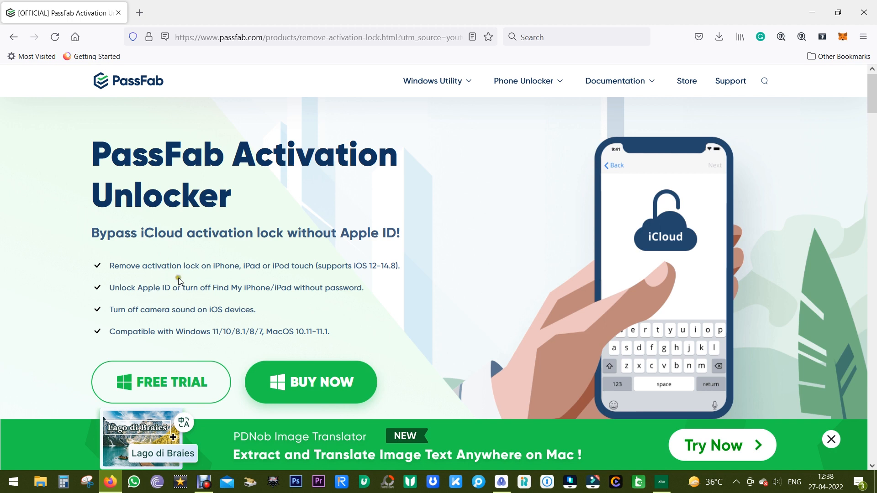
{"action": "mouse_move", "coordinate": [84, 165]}
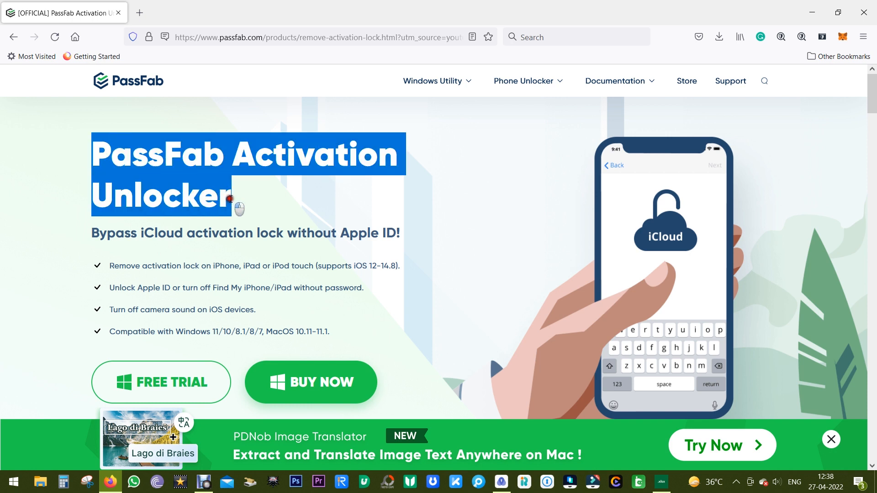
Scroll past the Activation Lock and Lost Mode sections to the activation error fix section
{"action": "scroll", "scroll_direction": "down", "scroll_amount": 3}
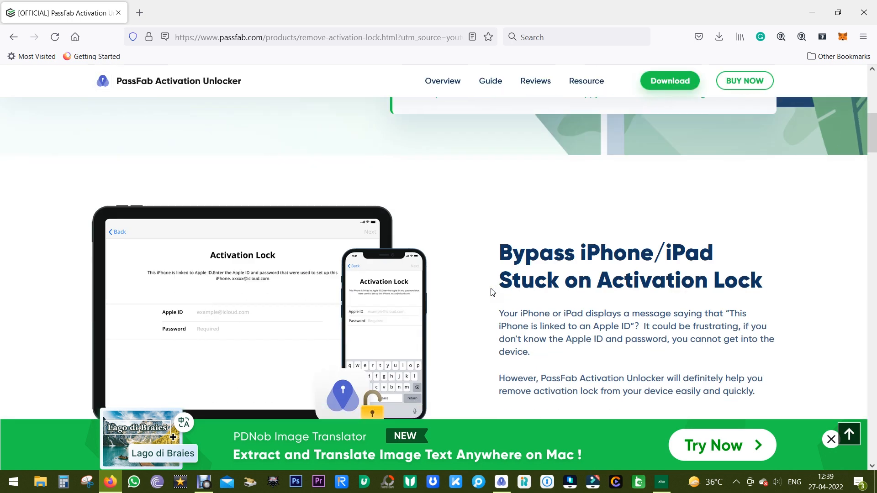
{"action": "scroll", "scroll_direction": "down", "scroll_amount": 3}
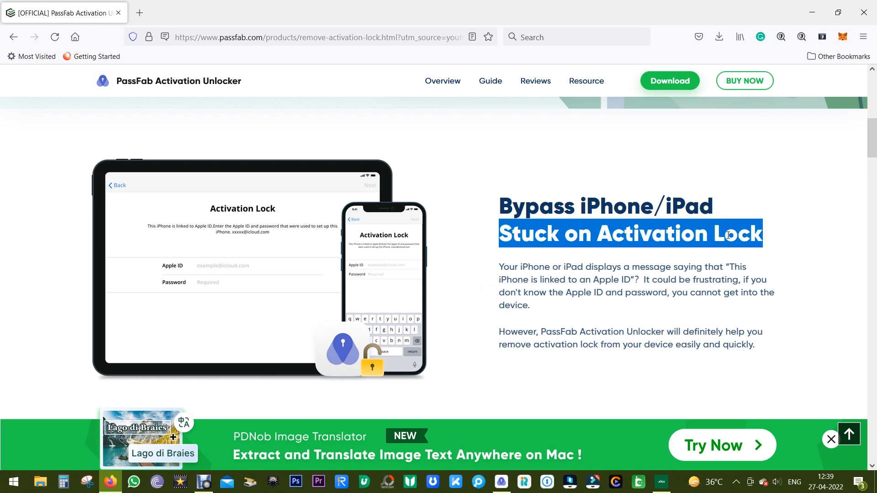
{"action": "scroll", "scroll_direction": "down", "scroll_amount": 3}
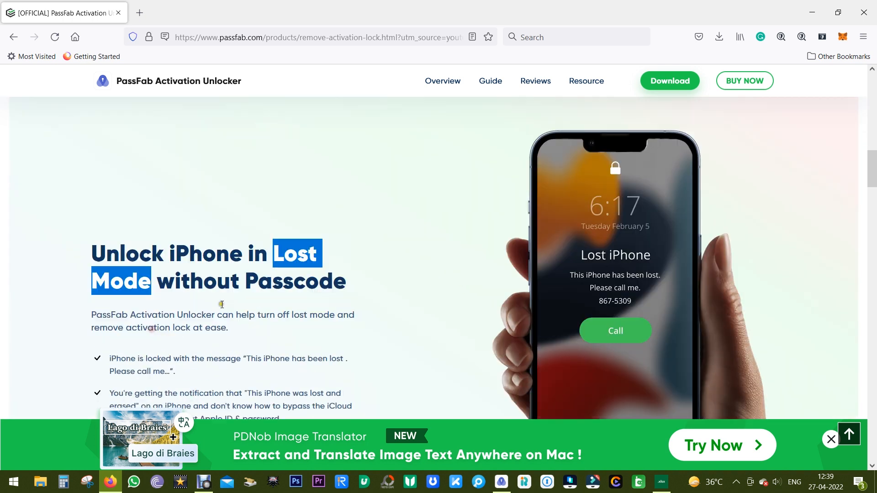
{"action": "scroll", "scroll_direction": "down", "scroll_amount": 3}
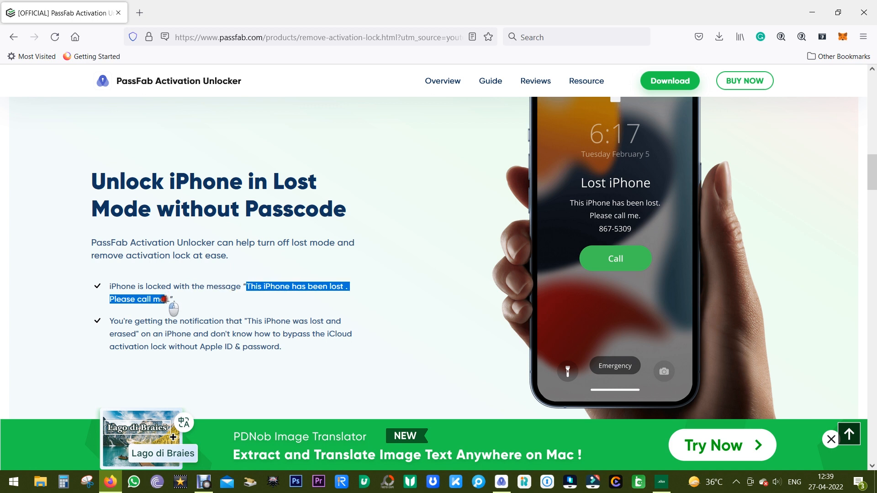
{"action": "mouse_move", "coordinate": [245, 301]}
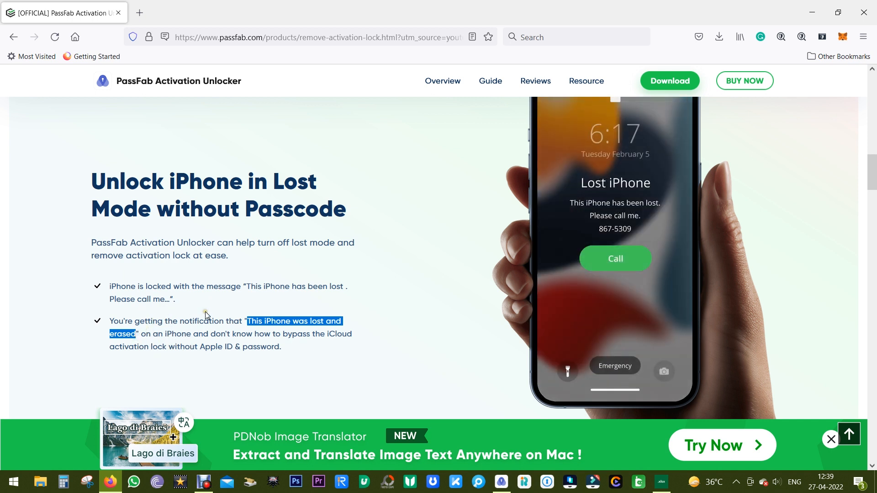
{"action": "scroll", "scroll_direction": "down", "scroll_amount": 3}
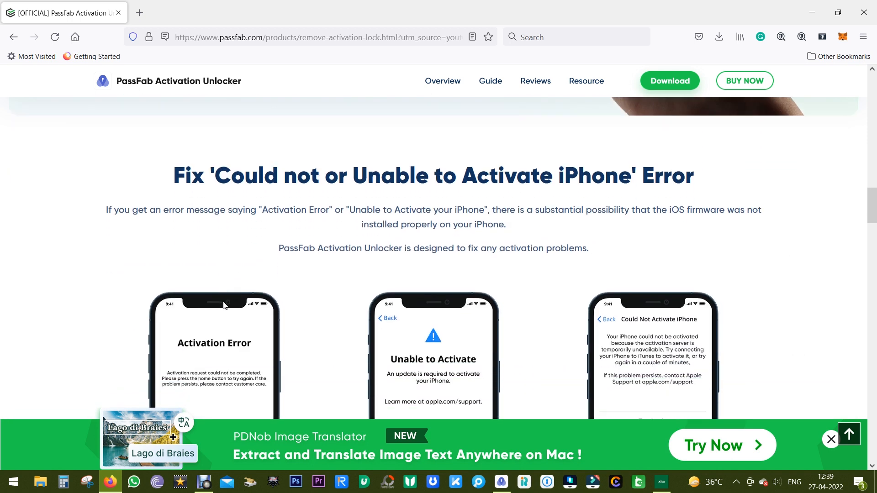
Scroll past the three activation error phone examples to the Reminders box and Find My section
{"action": "scroll", "scroll_direction": "down", "scroll_amount": 3}
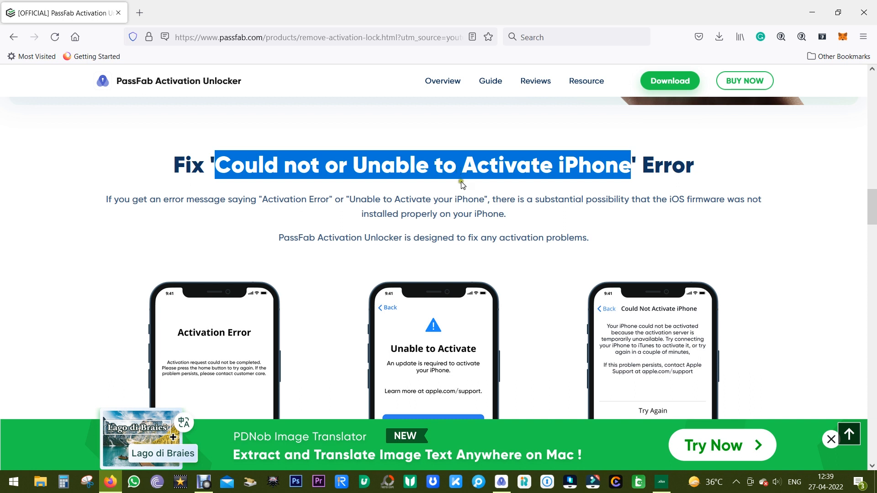
{"action": "left_click", "coordinate": [461, 179]}
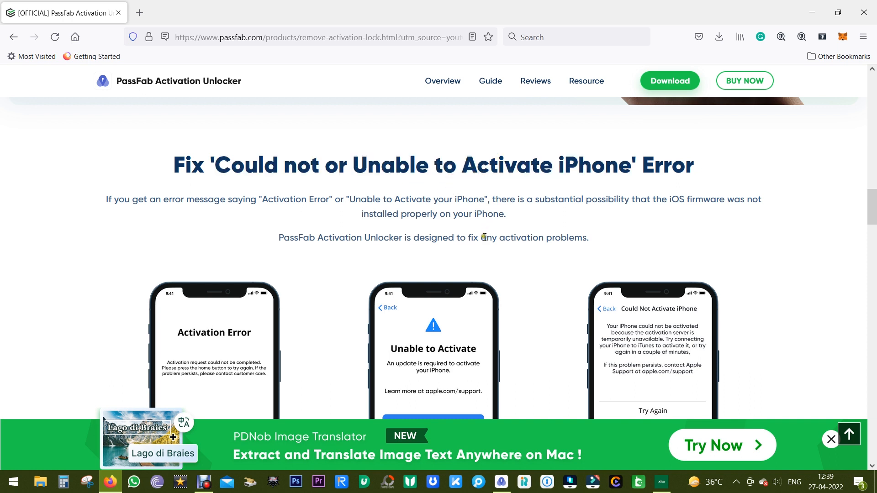
{"action": "mouse_move", "coordinate": [472, 224]}
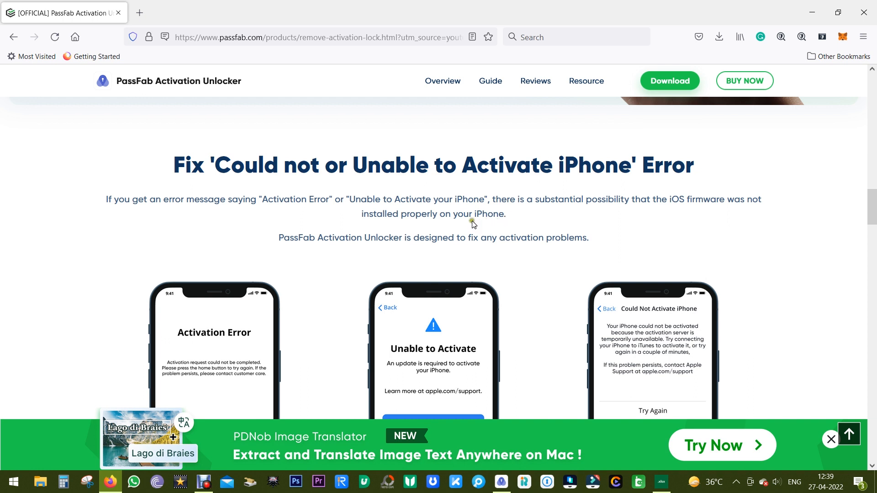
{"action": "scroll", "scroll_direction": "down", "scroll_amount": 3}
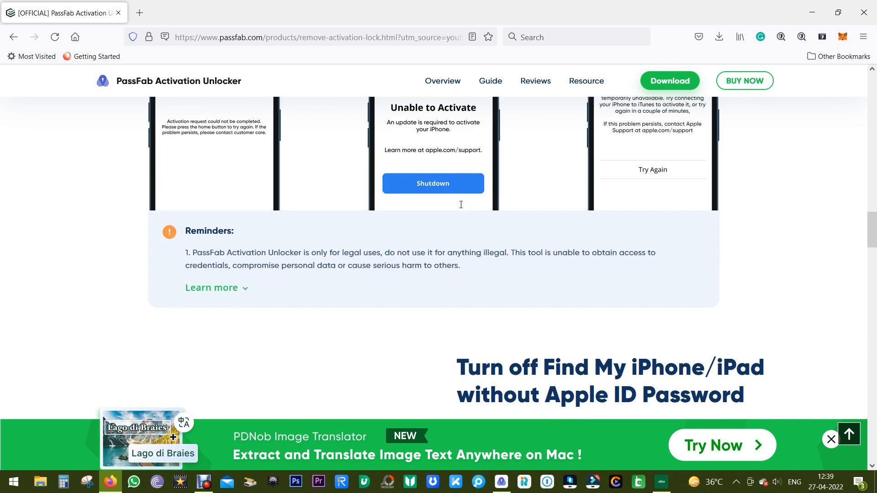
{"action": "scroll", "scroll_direction": "down", "scroll_amount": 3}
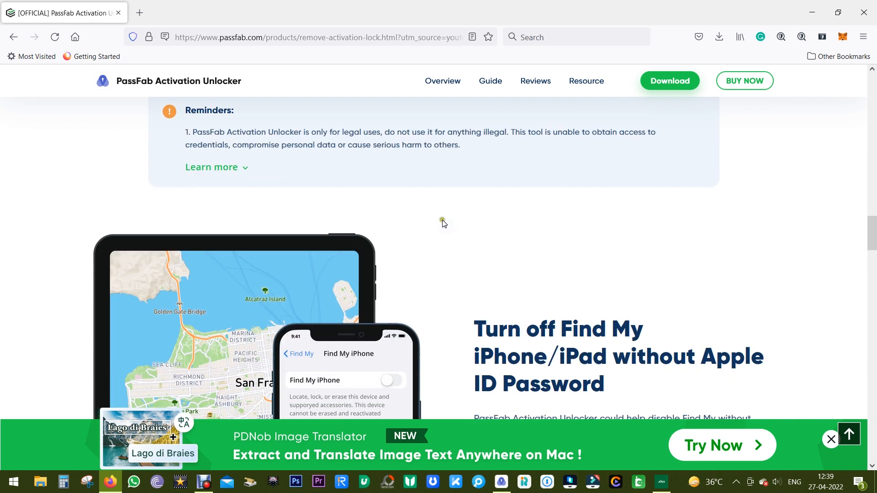
{"action": "scroll", "scroll_direction": "down", "scroll_amount": 3}
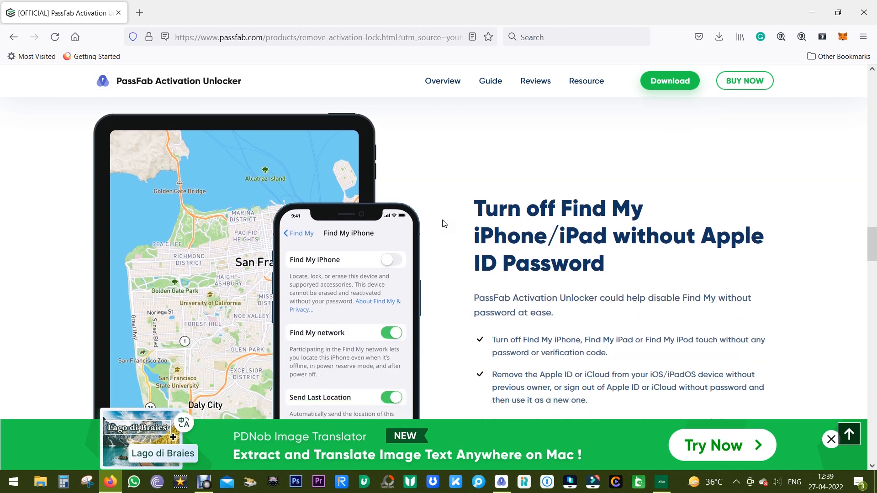
{"action": "scroll", "scroll_direction": "down", "scroll_amount": 3}
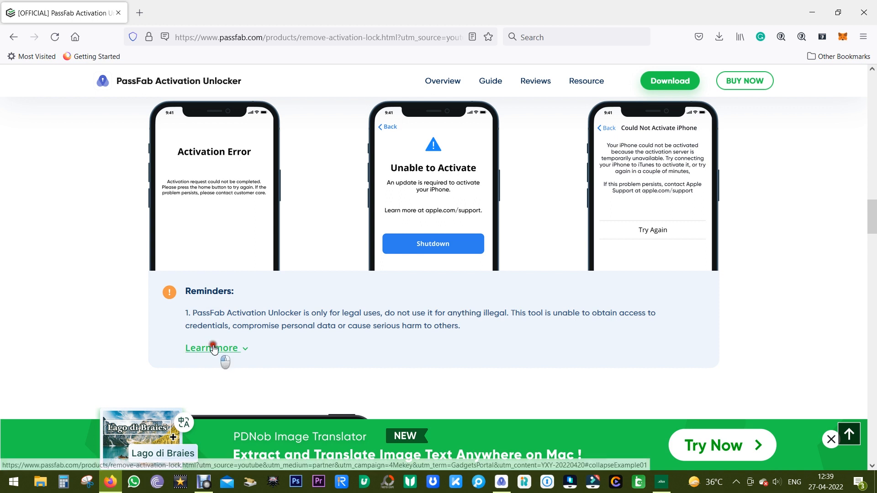
Expand the full Reminders list and highlight key words such as 'restart' and 'expired' while reading
{"action": "left_click", "coordinate": [211, 347]}
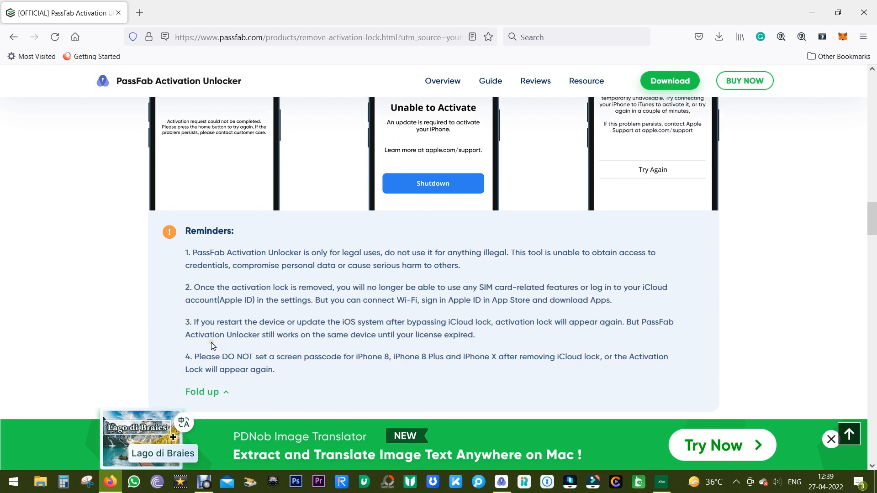
{"action": "mouse_move", "coordinate": [295, 269]}
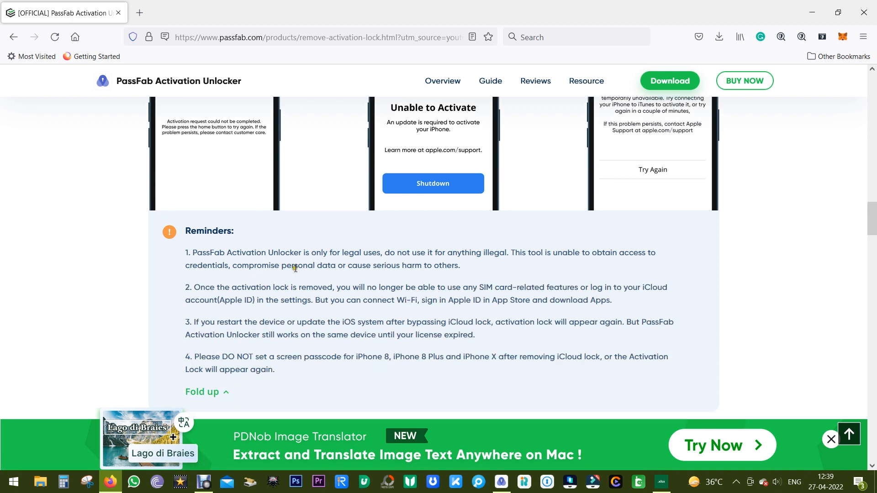
{"action": "double_click", "coordinate": [355, 252]}
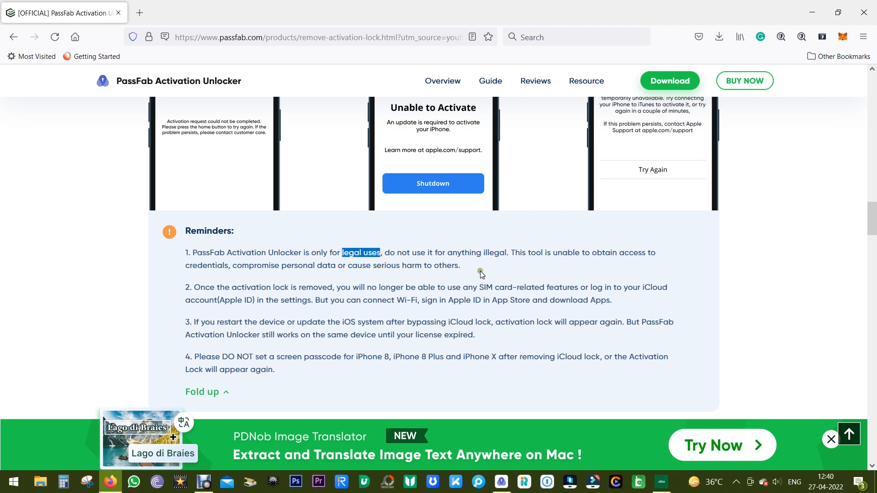
{"action": "mouse_move", "coordinate": [486, 268]}
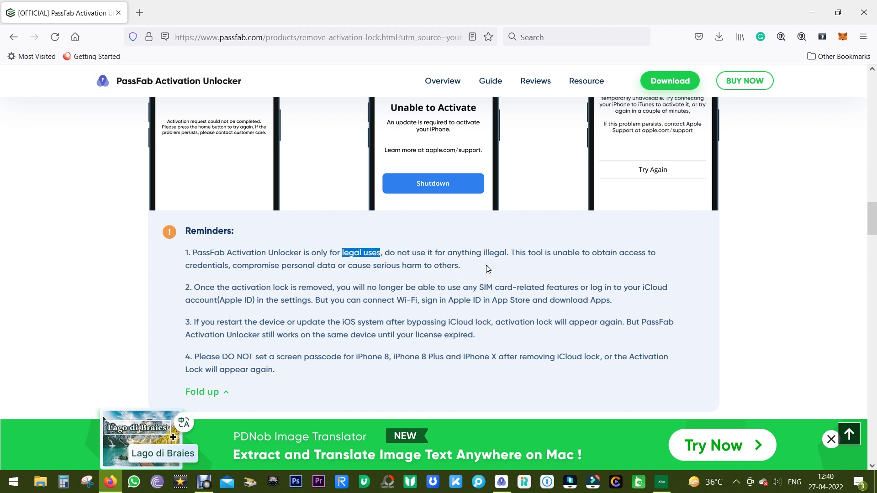
{"action": "mouse_move", "coordinate": [464, 296]}
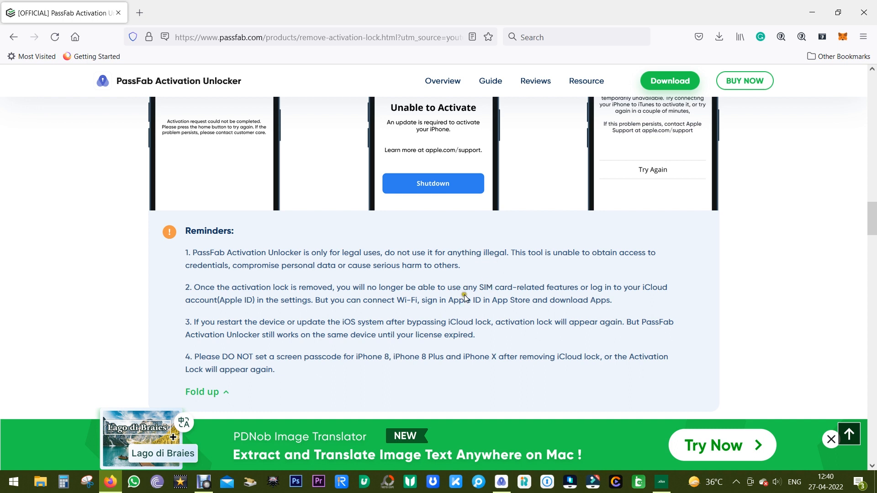
{"action": "mouse_move", "coordinate": [370, 300]}
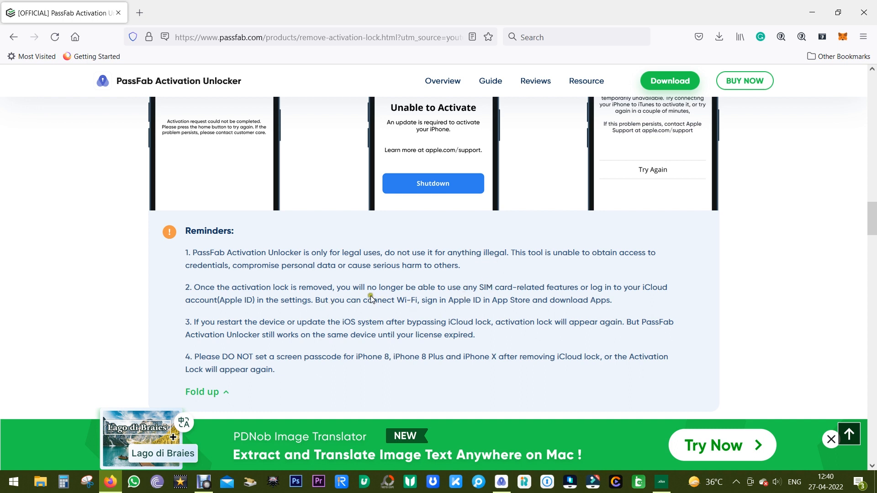
{"action": "mouse_move", "coordinate": [480, 288]}
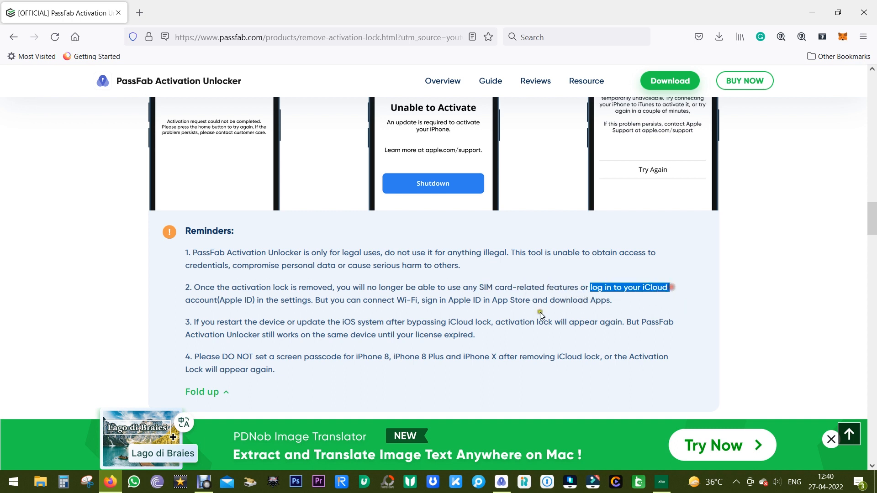
{"action": "mouse_move", "coordinate": [469, 326]}
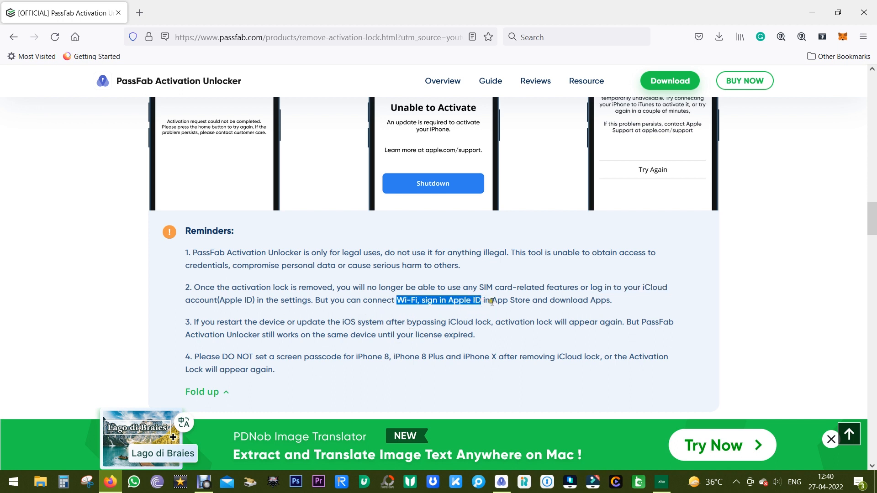
{"action": "mouse_move", "coordinate": [561, 303]}
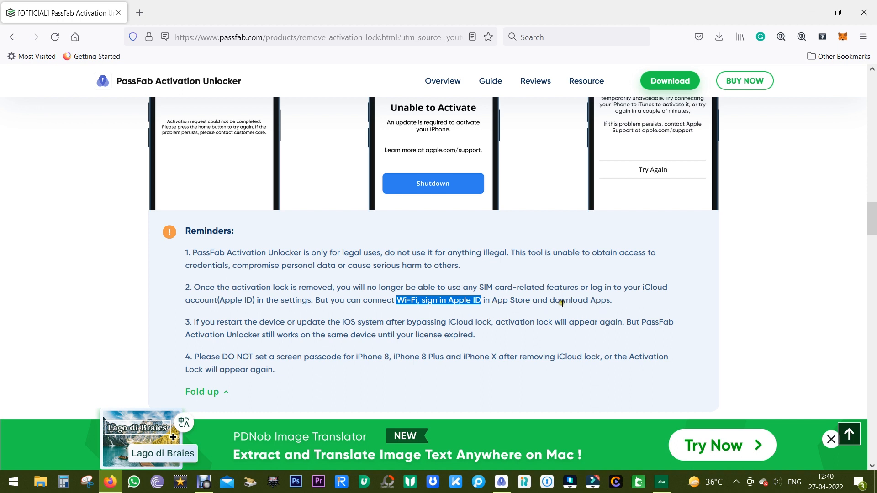
{"action": "mouse_move", "coordinate": [505, 311]}
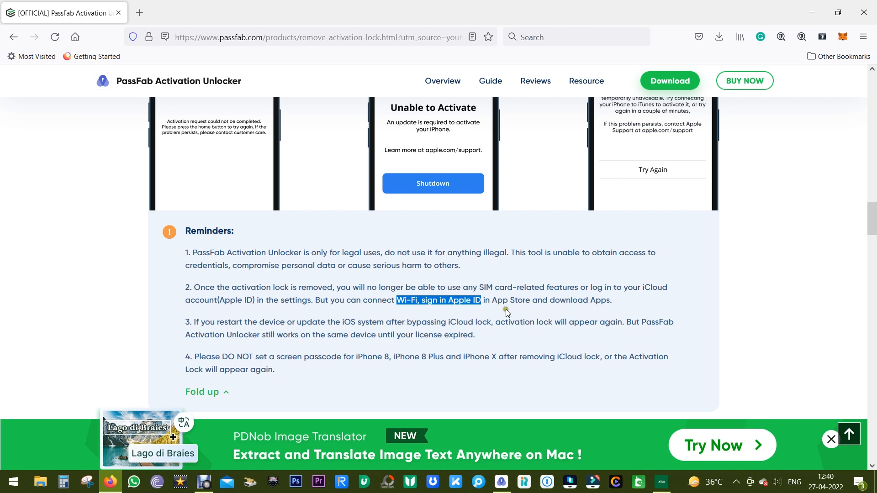
{"action": "mouse_move", "coordinate": [327, 344]}
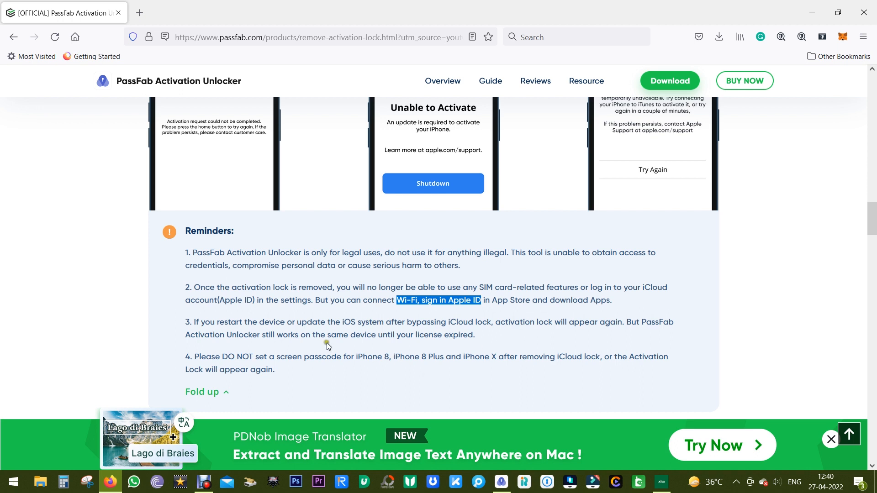
{"action": "mouse_move", "coordinate": [218, 322]}
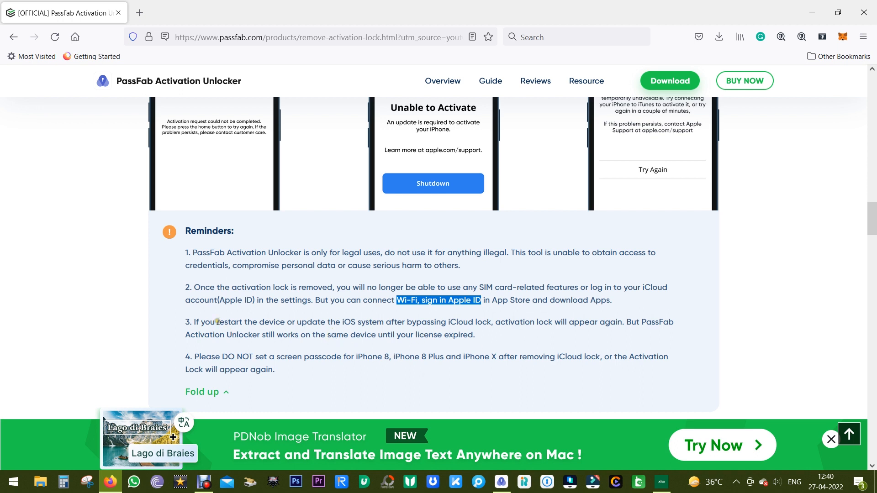
{"action": "double_click", "coordinate": [227, 321]}
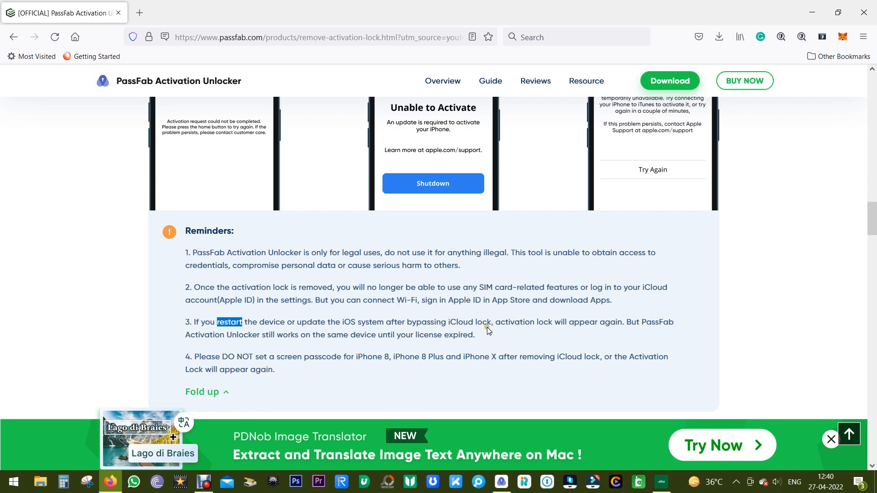
{"action": "mouse_move", "coordinate": [497, 345]}
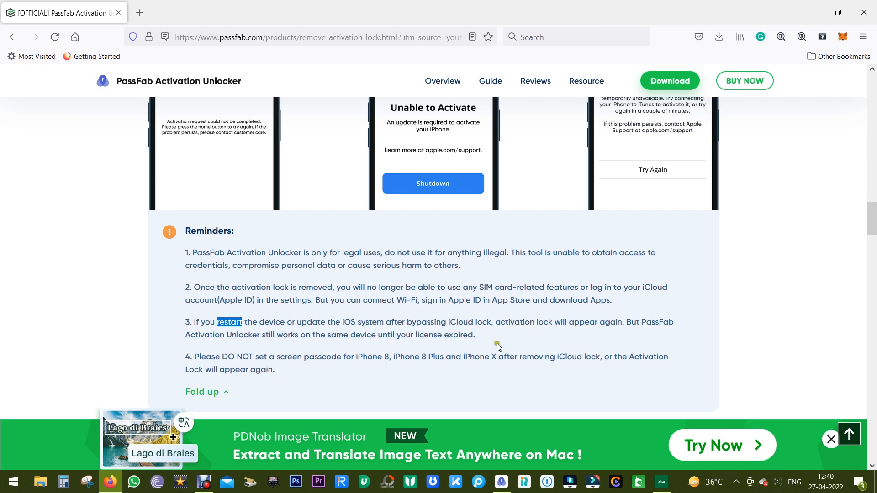
{"action": "mouse_move", "coordinate": [479, 335]}
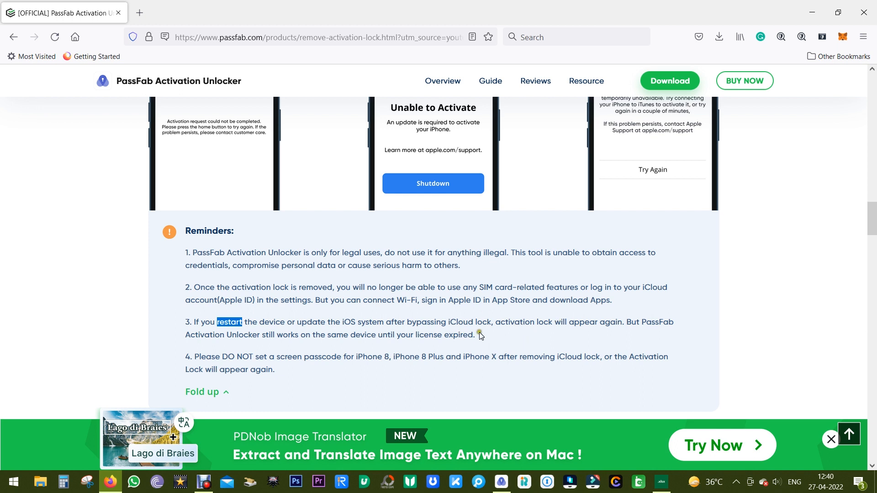
{"action": "mouse_move", "coordinate": [420, 347]}
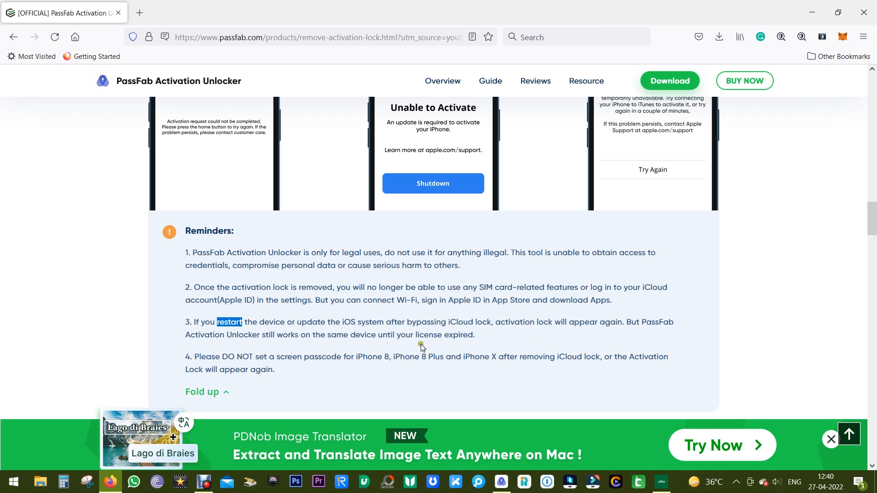
{"action": "double_click", "coordinate": [455, 335]}
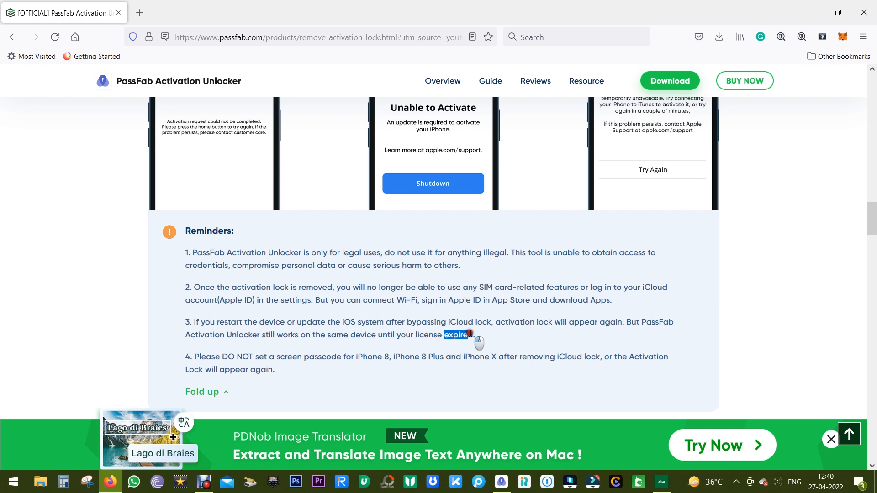
{"action": "scroll", "scroll_direction": "down", "scroll_amount": 3}
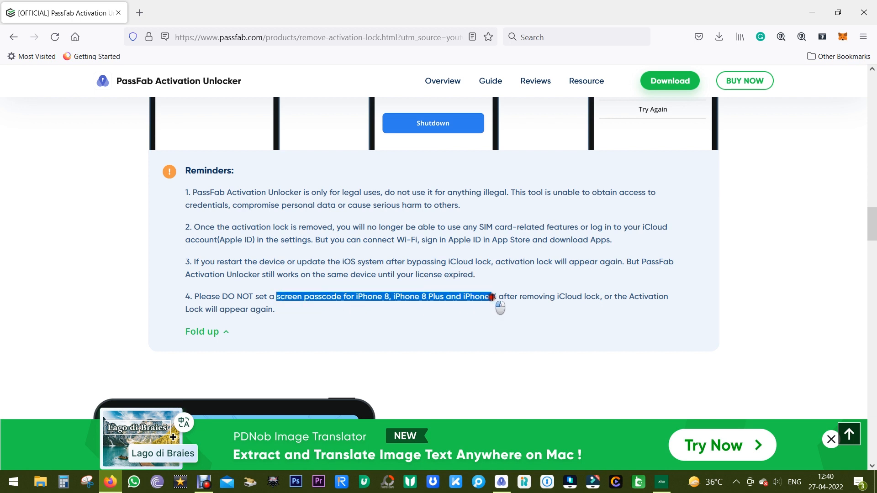
{"action": "mouse_move", "coordinate": [264, 303]}
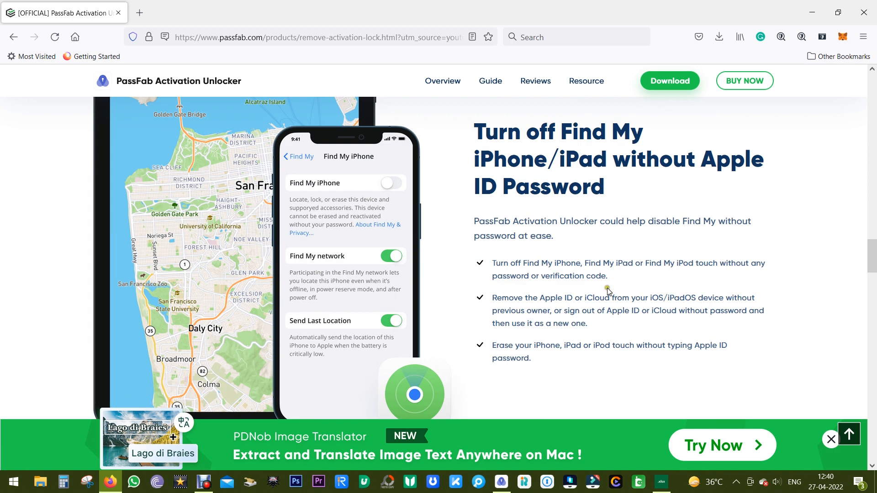
Scroll past the use cases and removal steps to the Supported iOS Devices tables
{"action": "scroll", "scroll_direction": "down", "scroll_amount": 3}
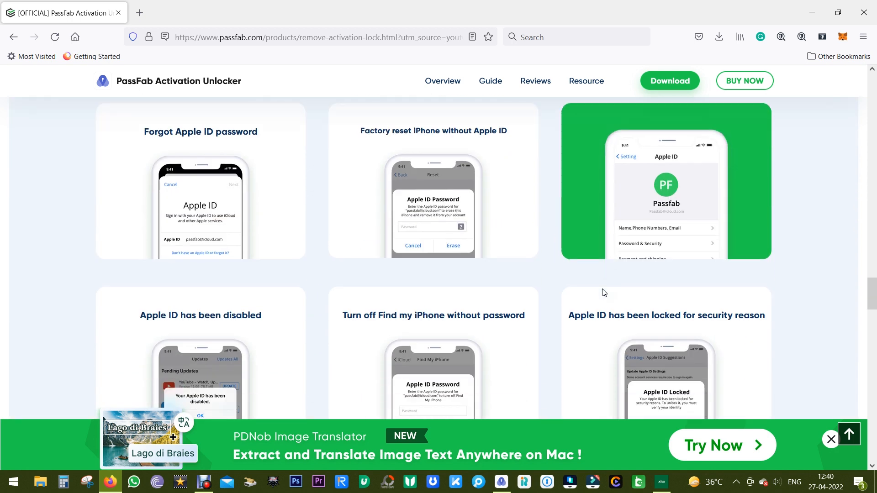
{"action": "scroll", "scroll_direction": "down", "scroll_amount": 3}
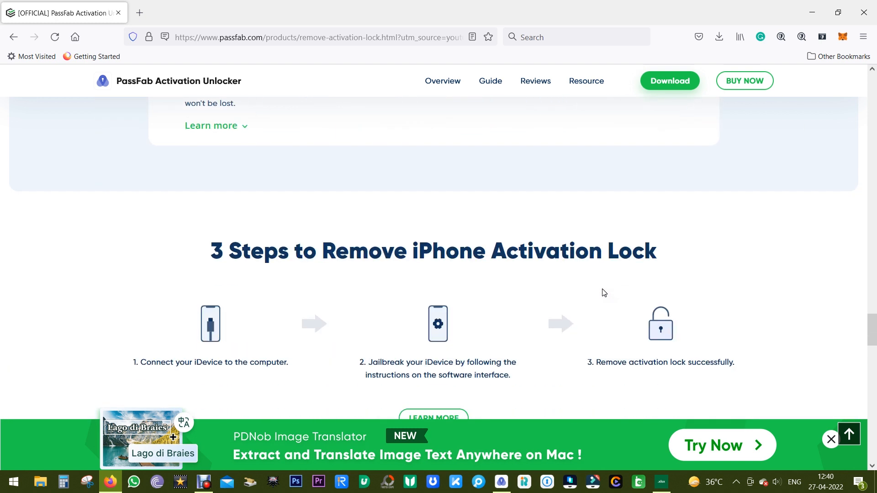
{"action": "scroll", "scroll_direction": "down", "scroll_amount": 3}
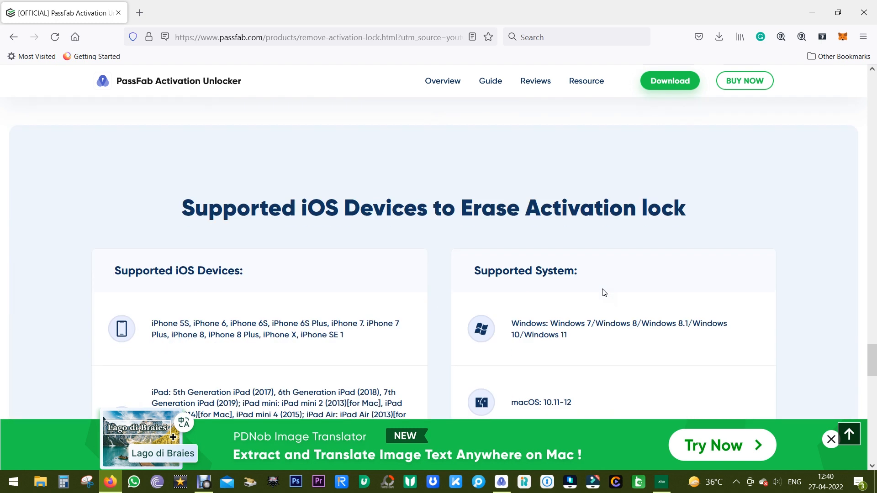
{"action": "scroll", "scroll_direction": "down", "scroll_amount": 3}
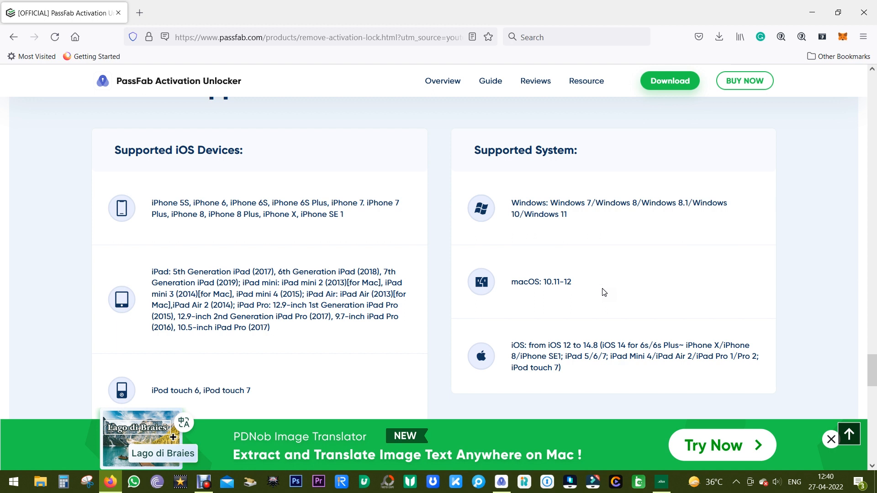
{"action": "scroll", "scroll_direction": "up", "scroll_amount": 3}
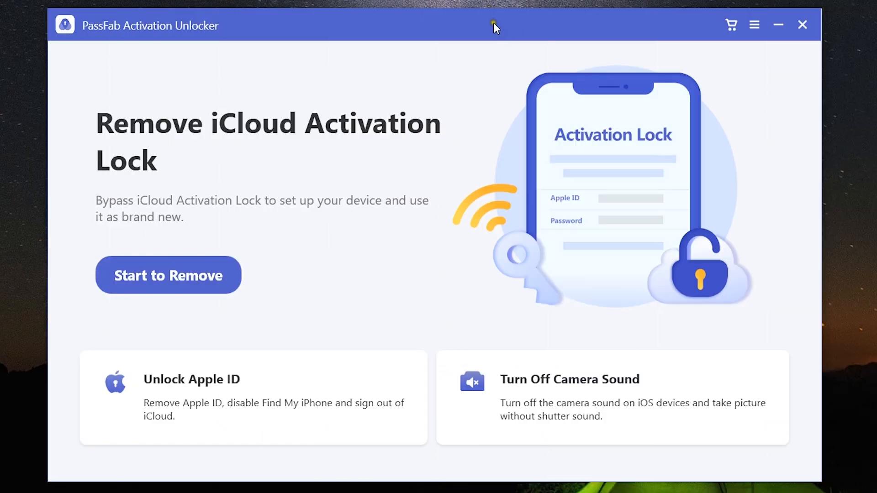
{"action": "mouse_move", "coordinate": [387, 104]}
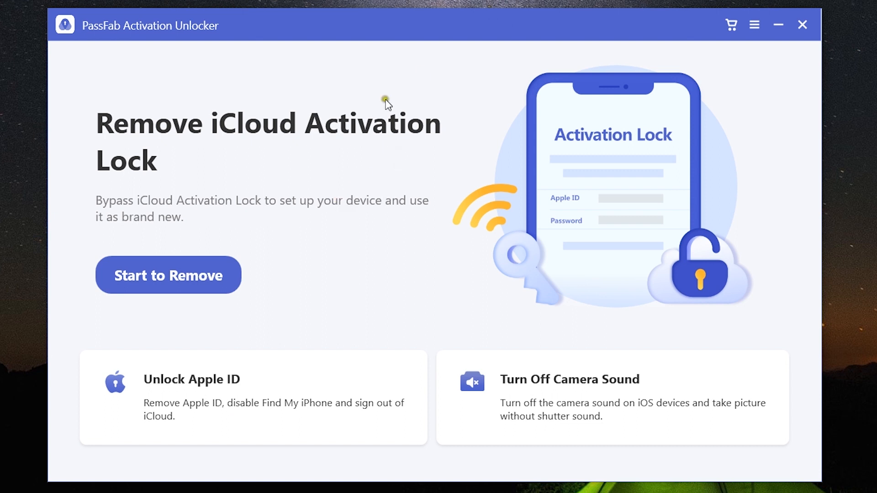
{"action": "mouse_move", "coordinate": [339, 193]}
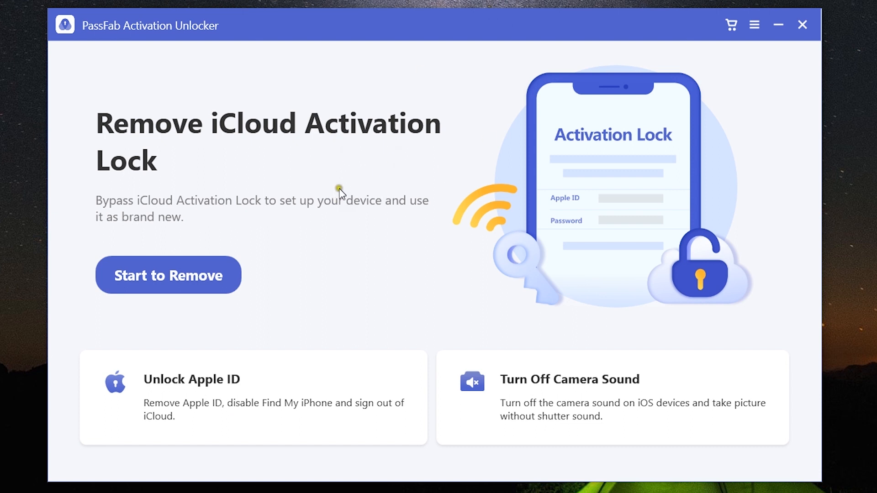
{"action": "mouse_move", "coordinate": [347, 268]}
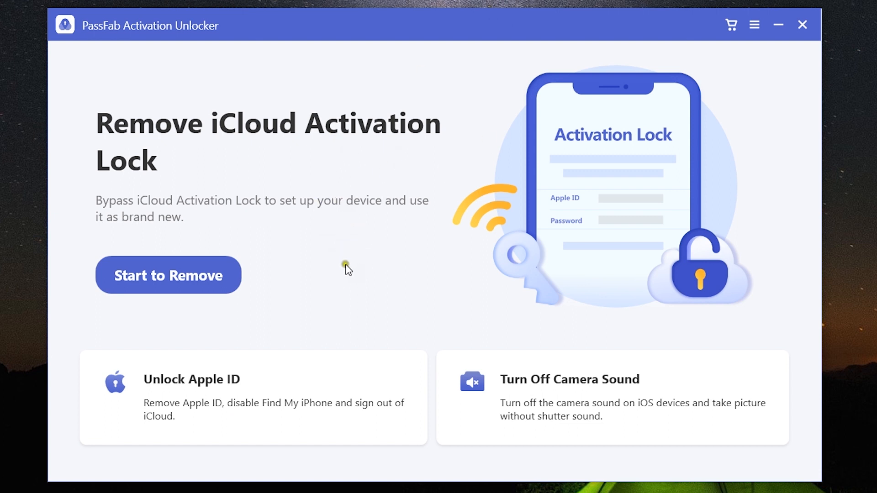
{"action": "mouse_move", "coordinate": [316, 180]}
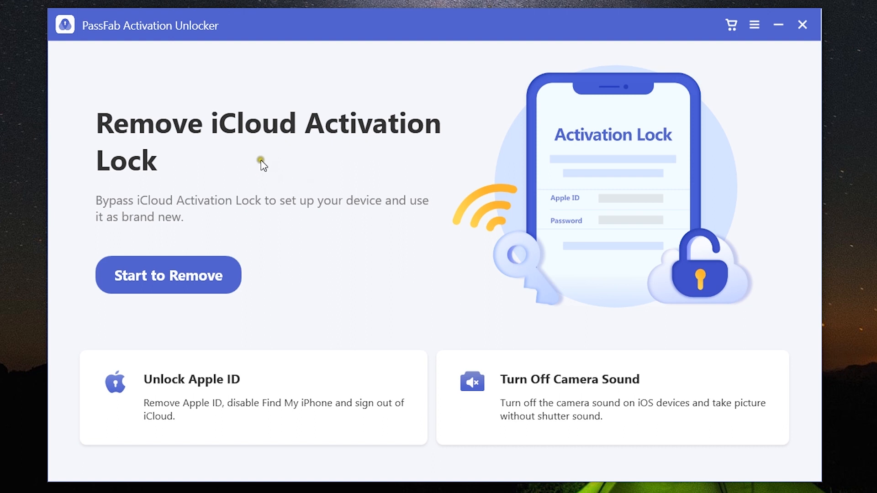
{"action": "mouse_move", "coordinate": [372, 272]}
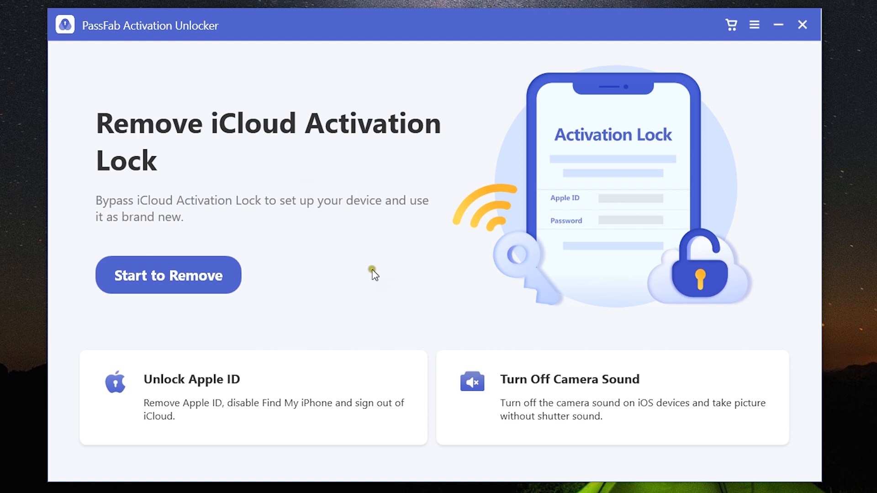
{"action": "mouse_move", "coordinate": [265, 191]}
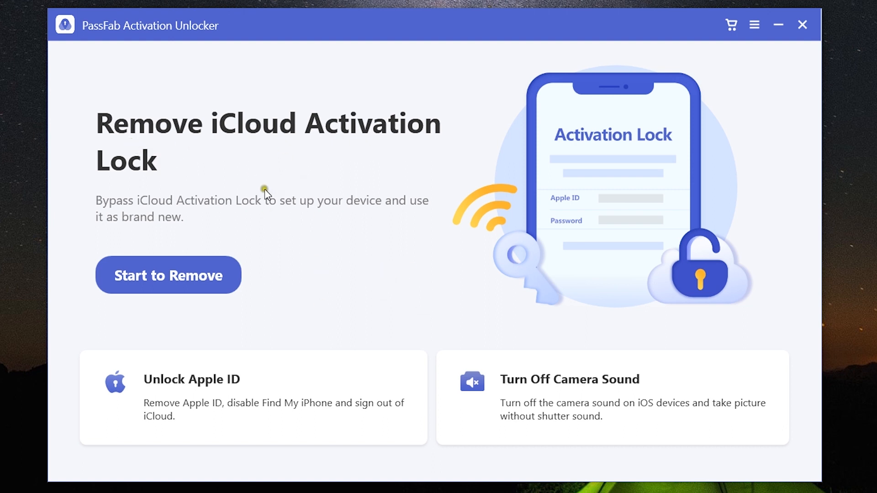
{"action": "mouse_move", "coordinate": [211, 148]}
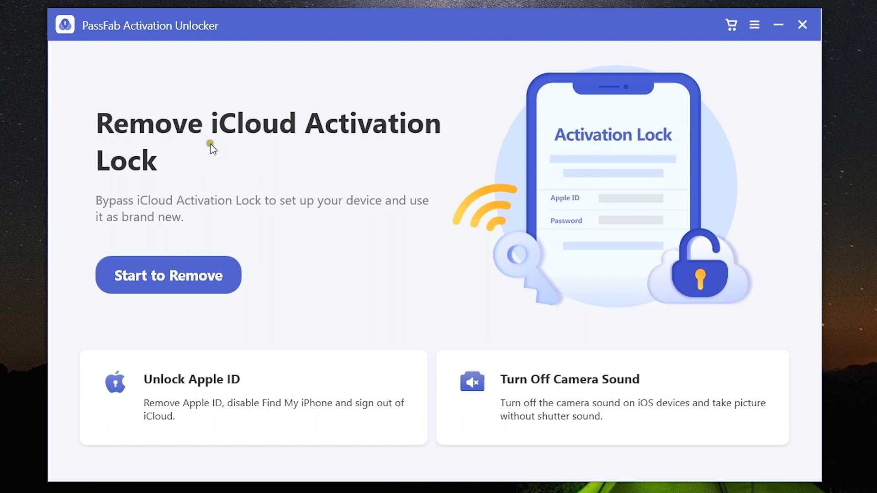
{"action": "mouse_move", "coordinate": [193, 278]}
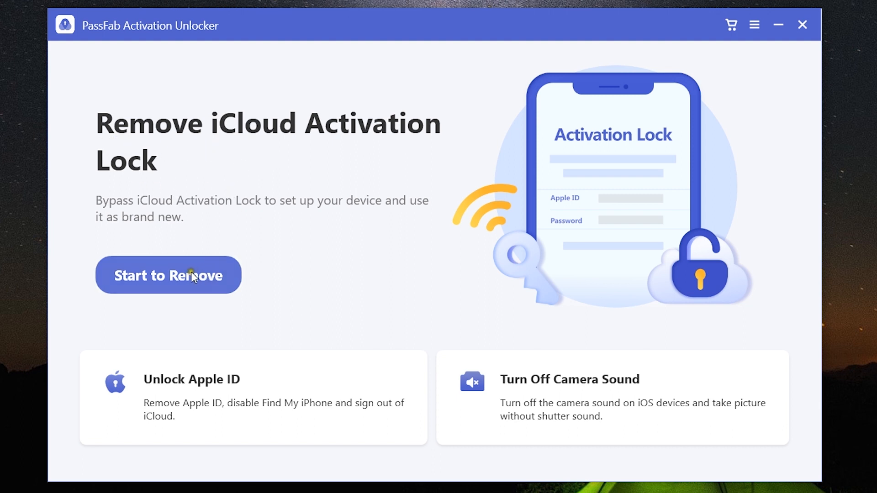
{"action": "left_click", "coordinate": [168, 275]}
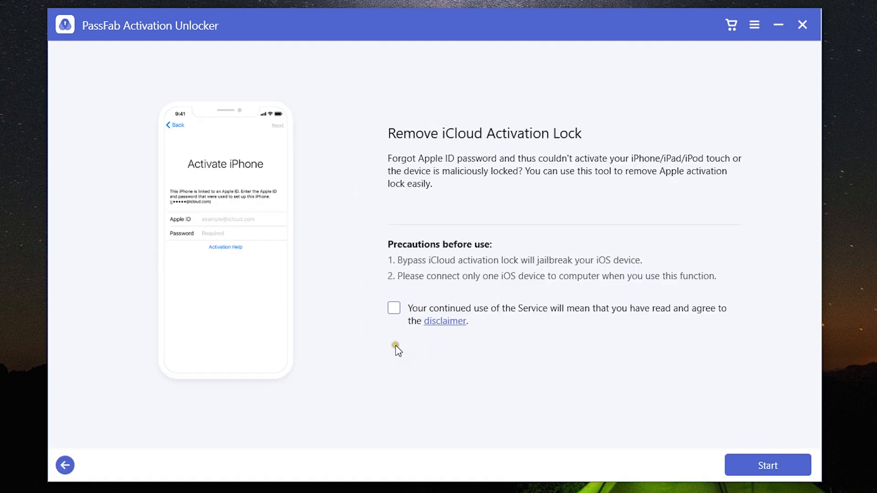
{"action": "mouse_move", "coordinate": [487, 213]}
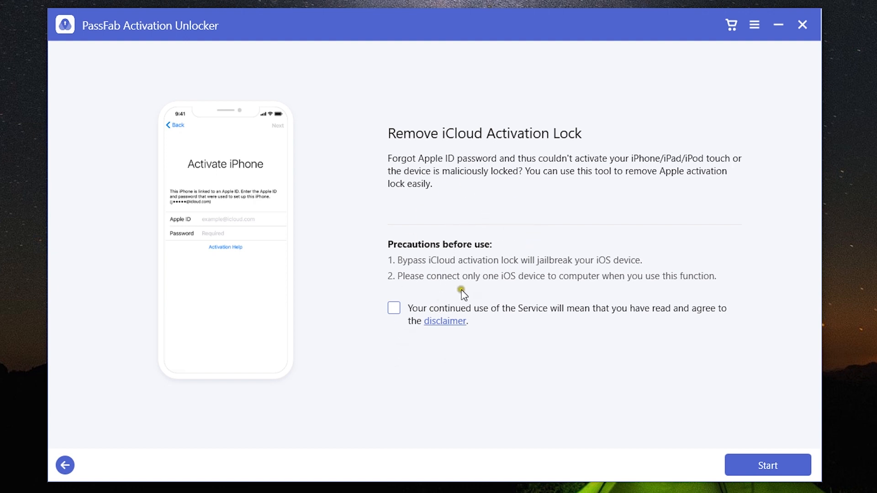
{"action": "mouse_move", "coordinate": [500, 287]}
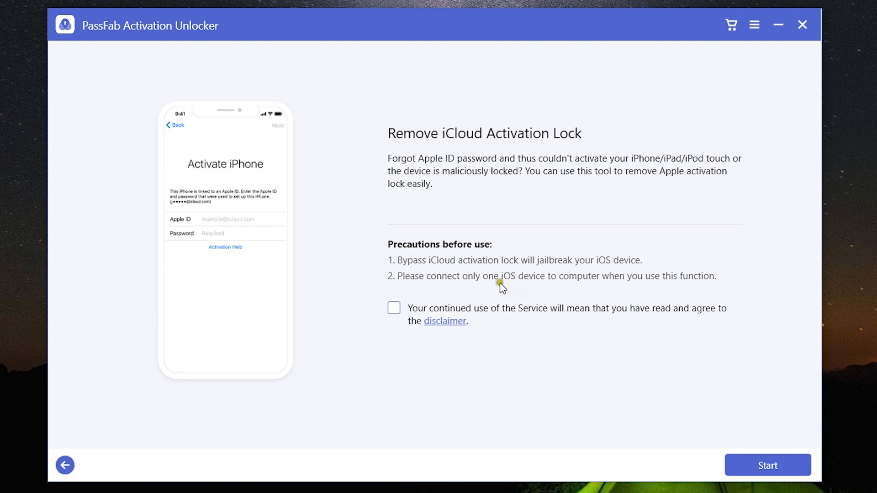
{"action": "mouse_move", "coordinate": [579, 293]}
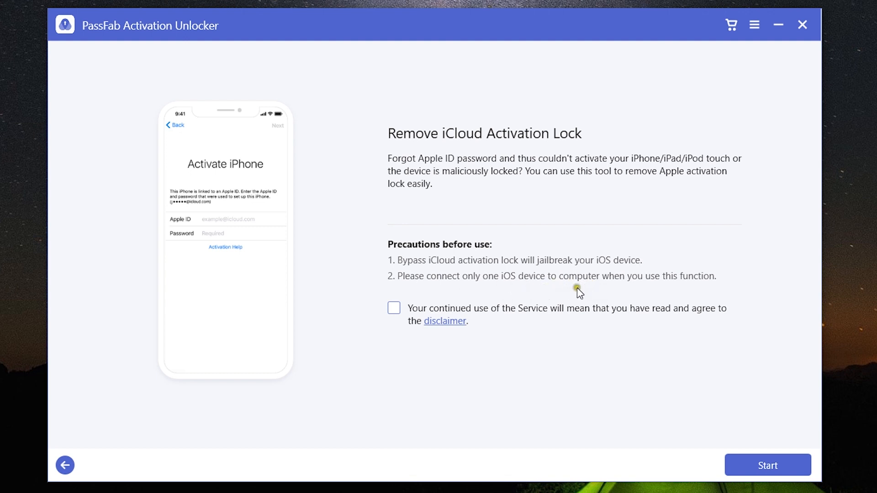
{"action": "mouse_move", "coordinate": [599, 287]}
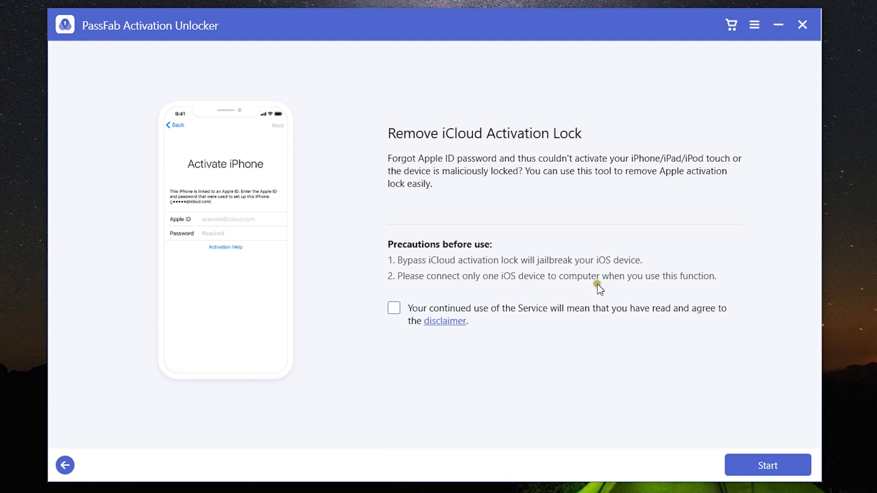
{"action": "mouse_move", "coordinate": [607, 288]}
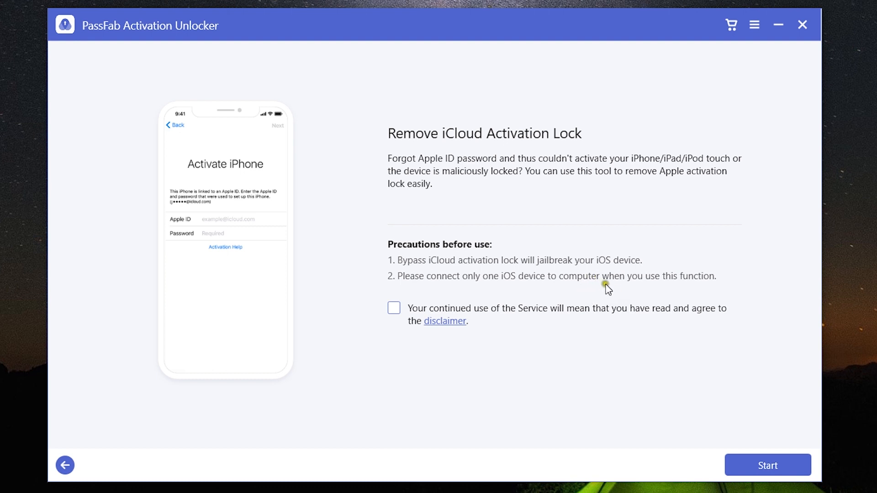
{"action": "mouse_move", "coordinate": [524, 275]}
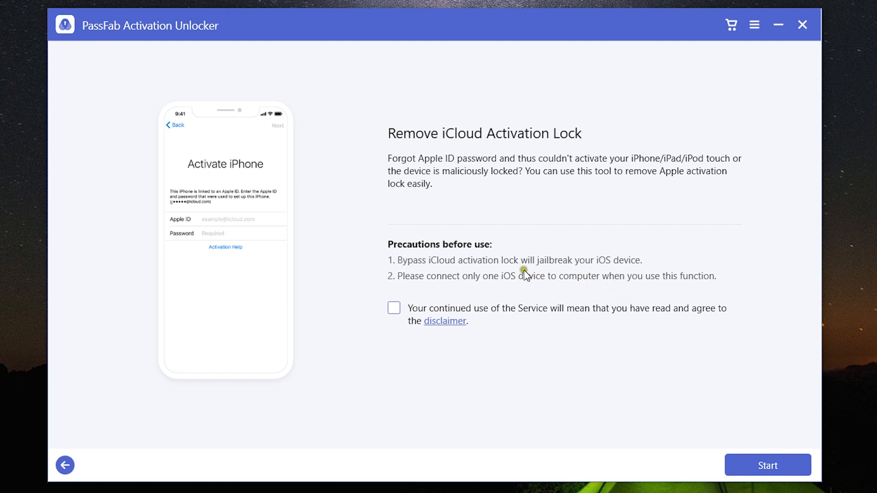
{"action": "mouse_move", "coordinate": [568, 268]}
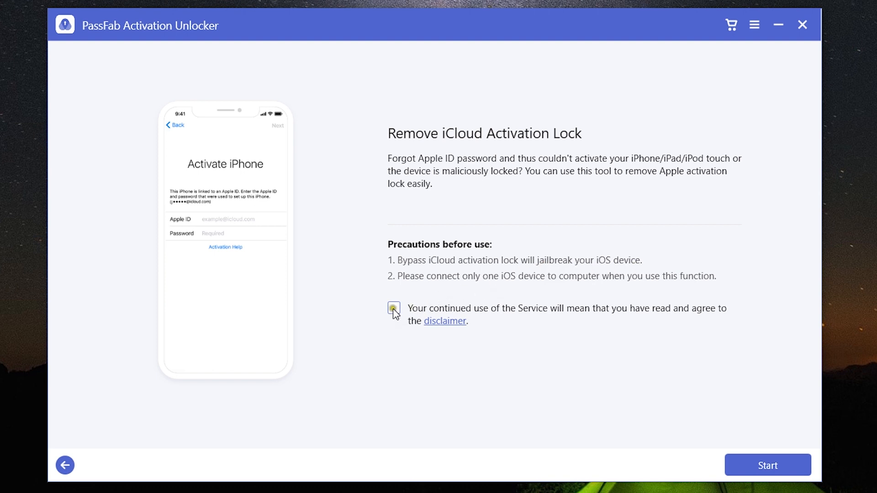
Tick the agreement checkbox on Remove iCloud Activation Lock and start to show the disclaimer
{"action": "left_click", "coordinate": [392, 307]}
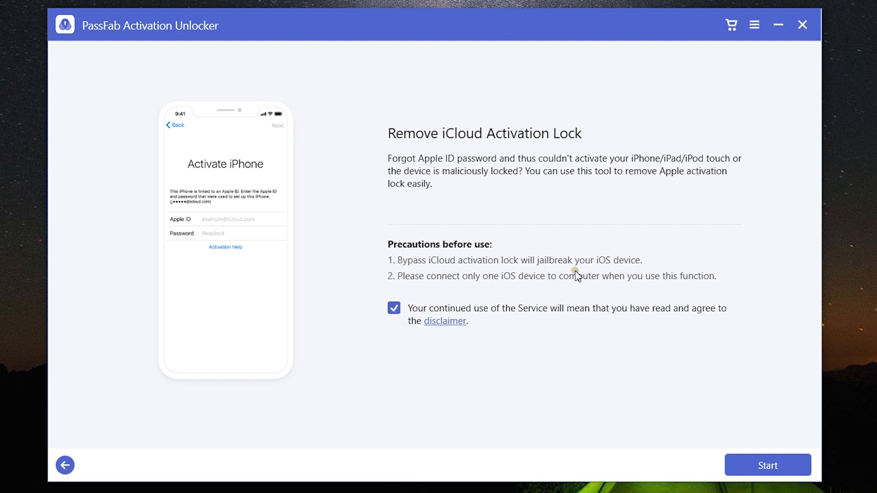
{"action": "mouse_move", "coordinate": [499, 335]}
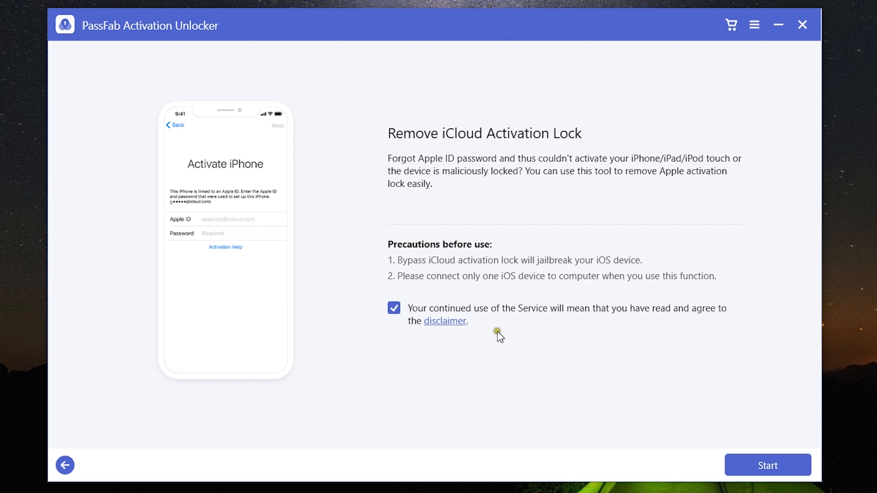
{"action": "left_click", "coordinate": [444, 321]}
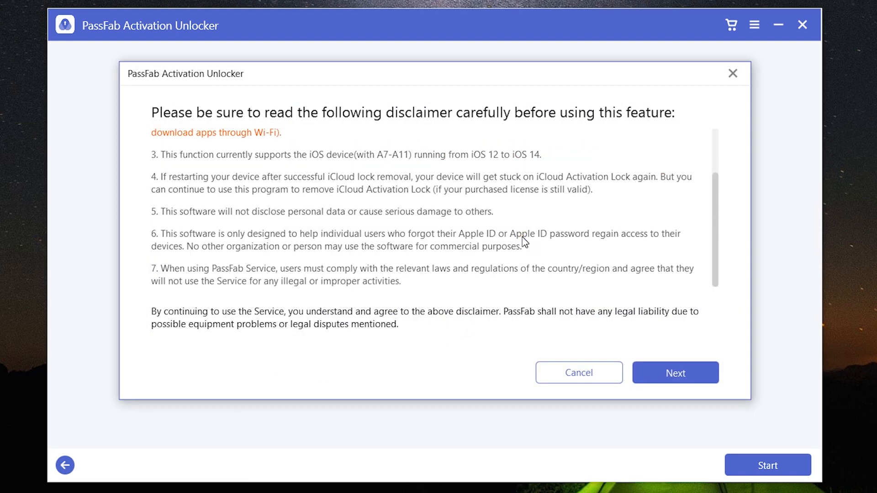
Accept the disclaimer with Next and let the device connect to reach the jailbreak-to-USB step
{"action": "left_click", "coordinate": [675, 372]}
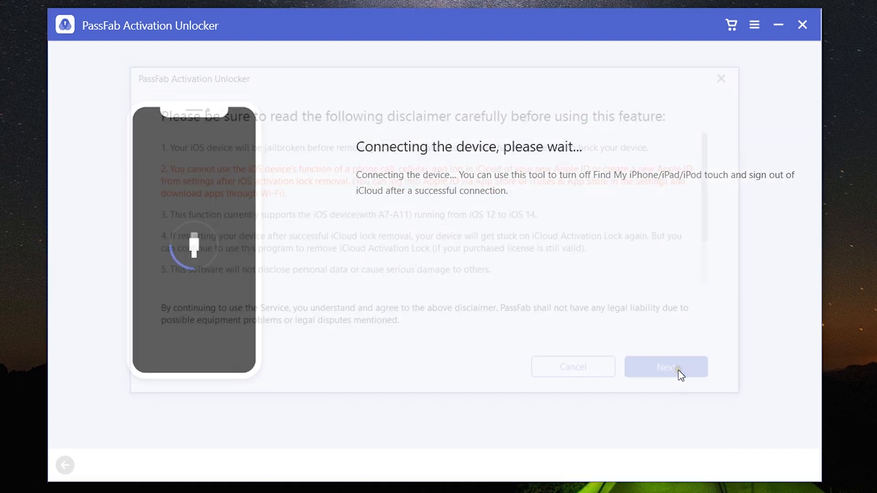
{"action": "left_click", "coordinate": [664, 367]}
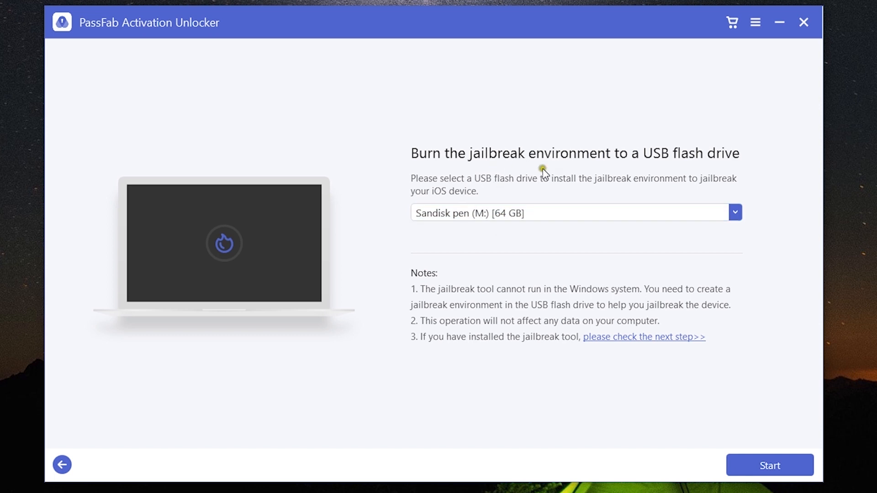
{"action": "mouse_move", "coordinate": [654, 179]}
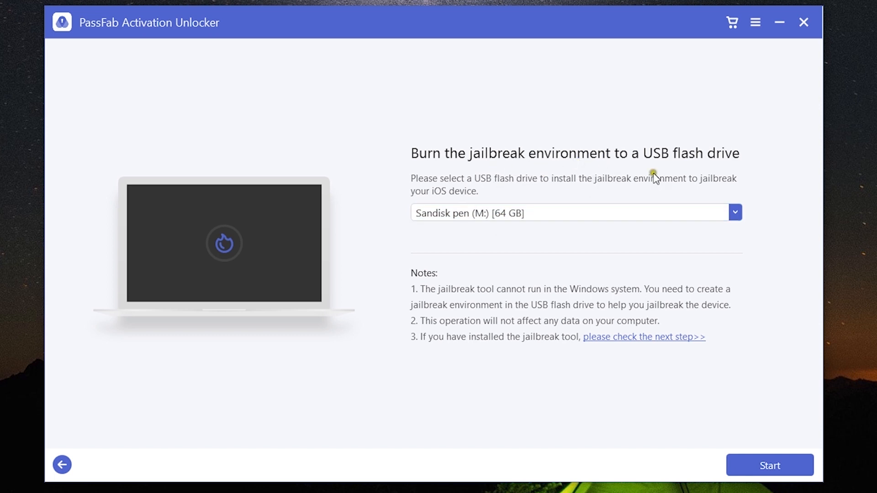
{"action": "mouse_move", "coordinate": [614, 201]}
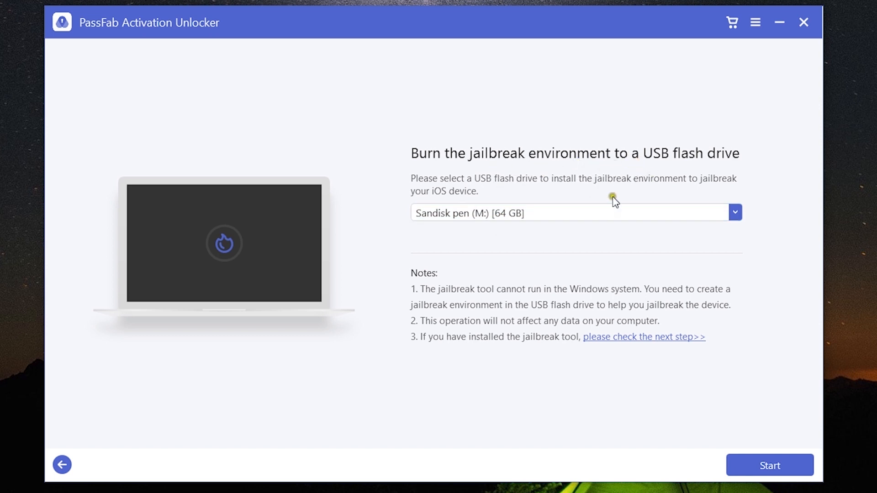
{"action": "mouse_move", "coordinate": [664, 165]}
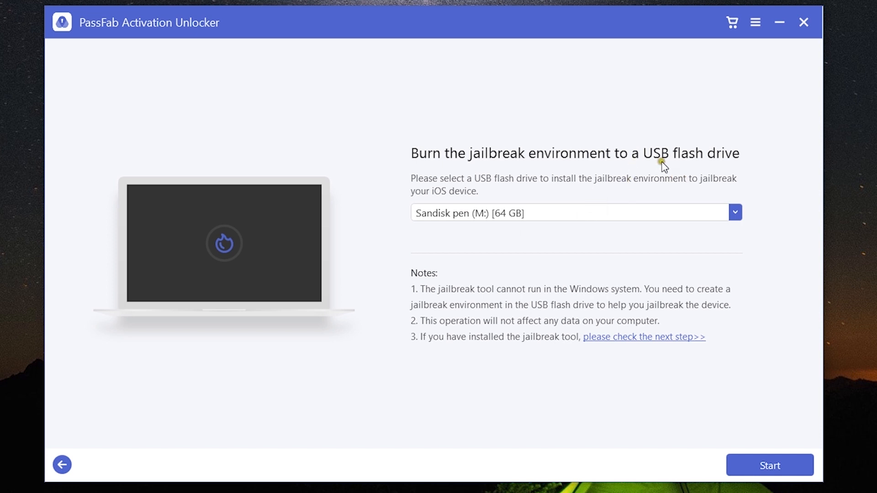
{"action": "mouse_move", "coordinate": [621, 184]}
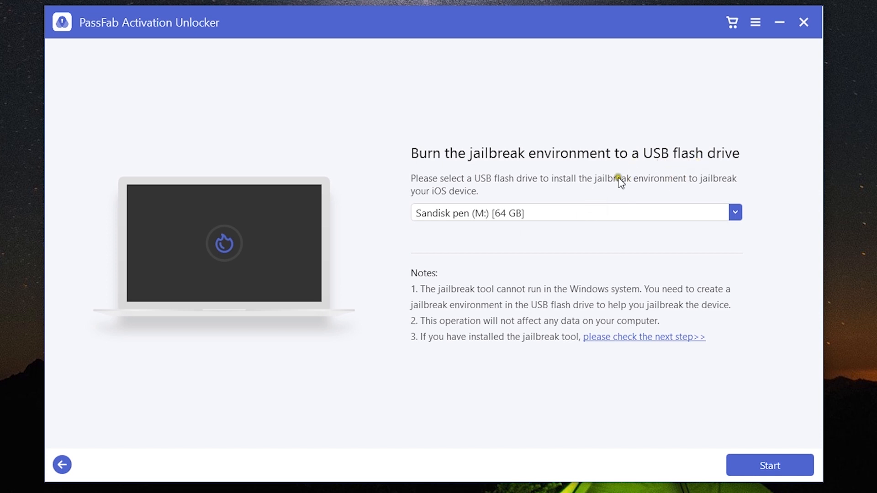
{"action": "mouse_move", "coordinate": [652, 186]}
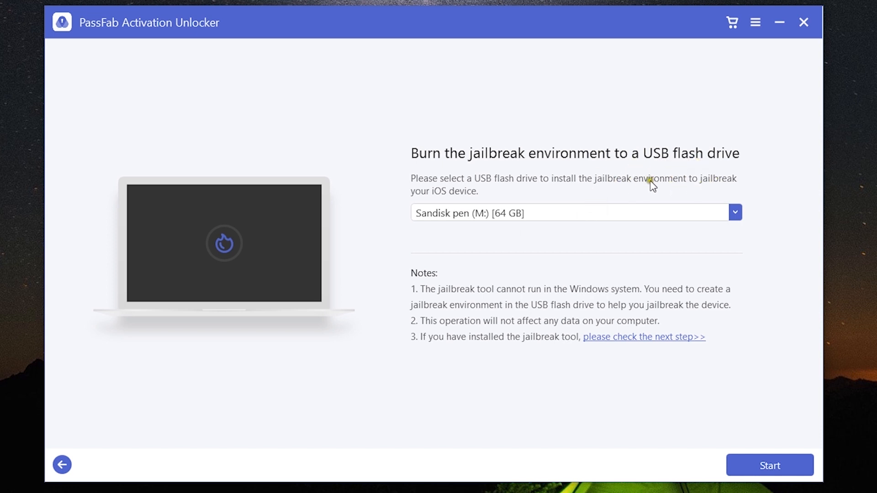
{"action": "mouse_move", "coordinate": [570, 303]}
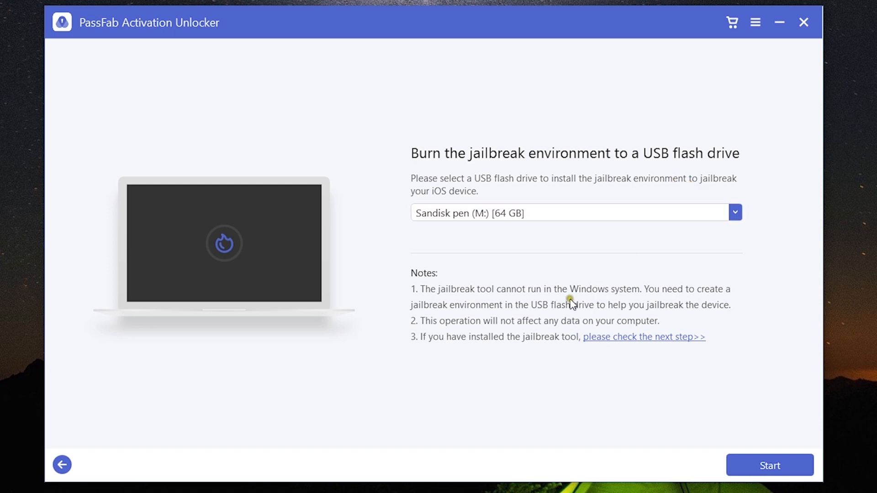
{"action": "mouse_move", "coordinate": [626, 298]}
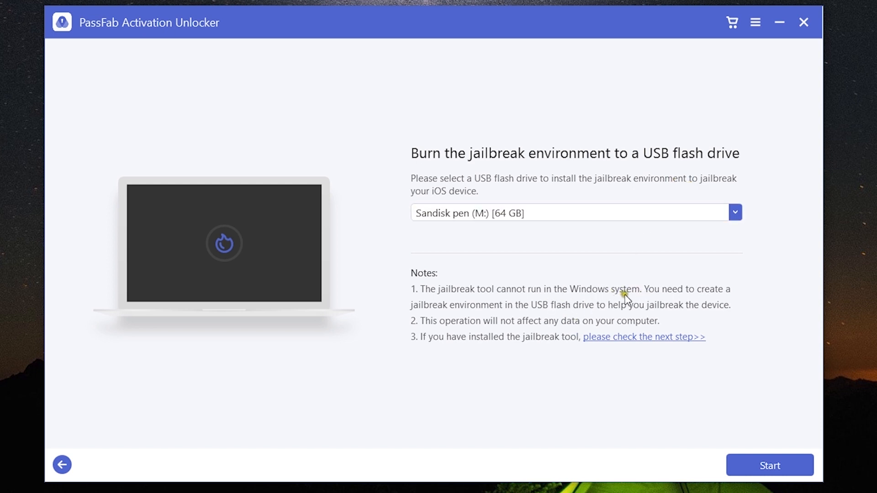
{"action": "mouse_move", "coordinate": [444, 314]}
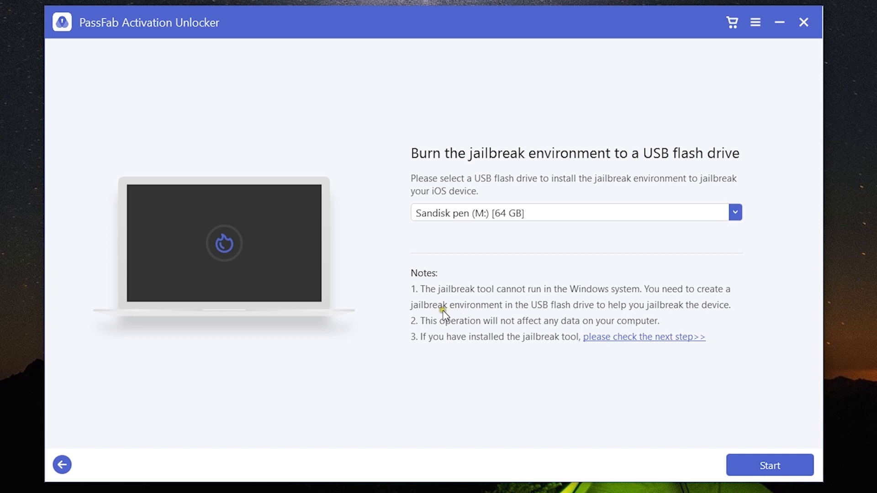
{"action": "mouse_move", "coordinate": [635, 313]}
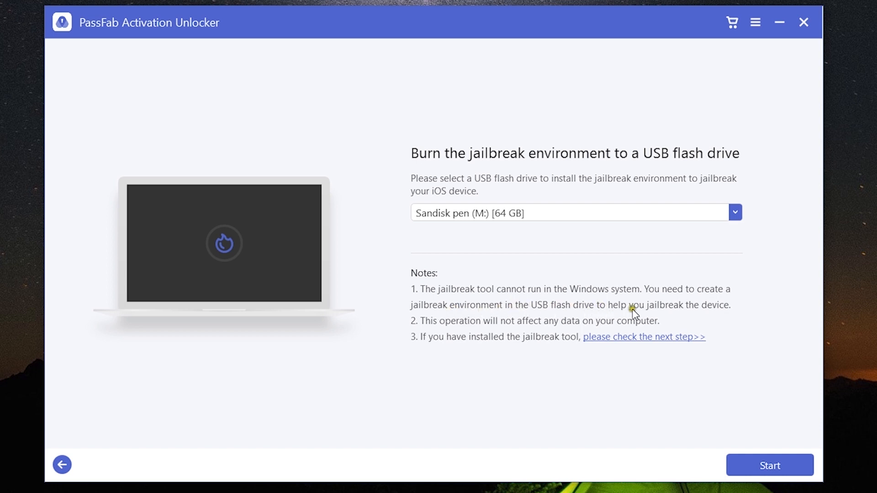
{"action": "mouse_move", "coordinate": [609, 333]}
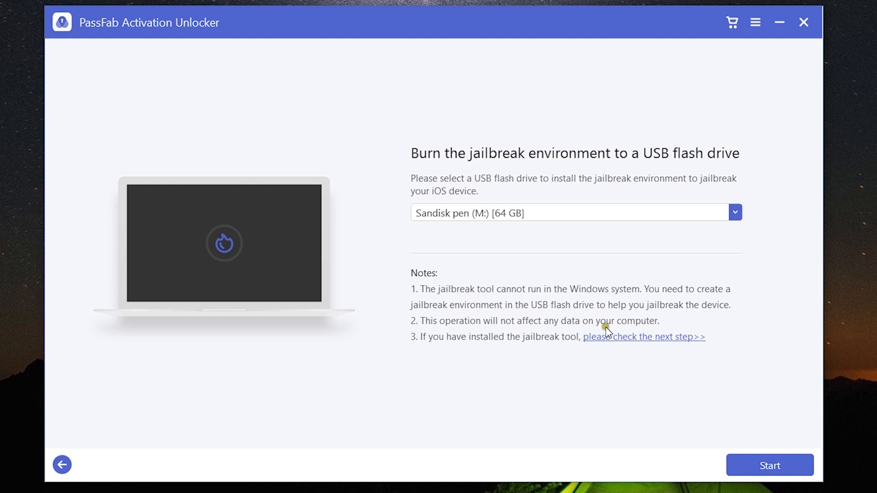
{"action": "mouse_move", "coordinate": [603, 345]}
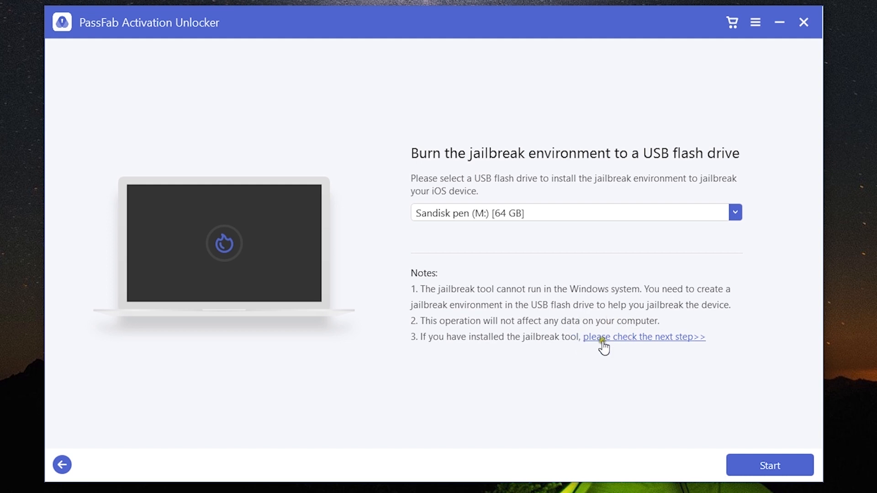
{"action": "mouse_move", "coordinate": [600, 303]}
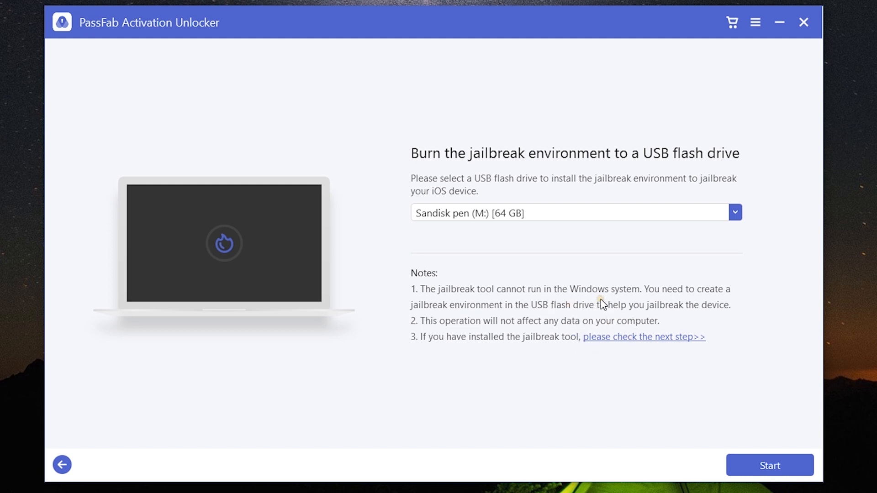
{"action": "left_click", "coordinate": [570, 213]}
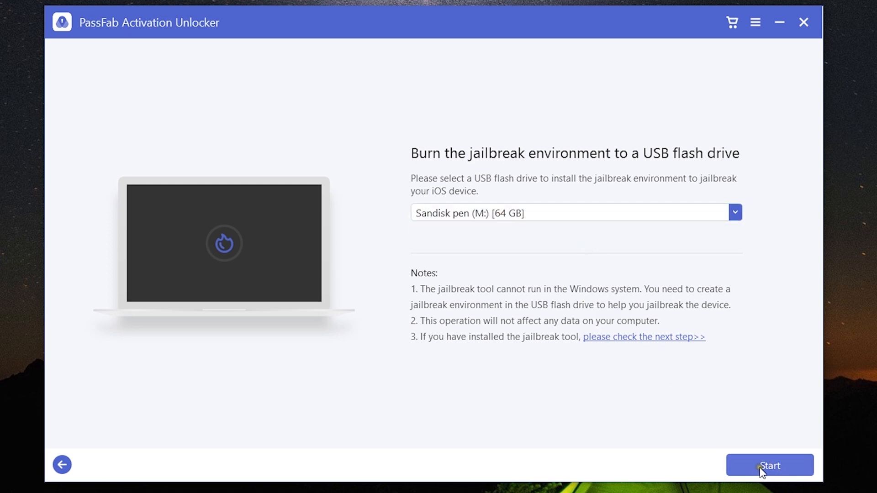
{"action": "mouse_move", "coordinate": [640, 342]}
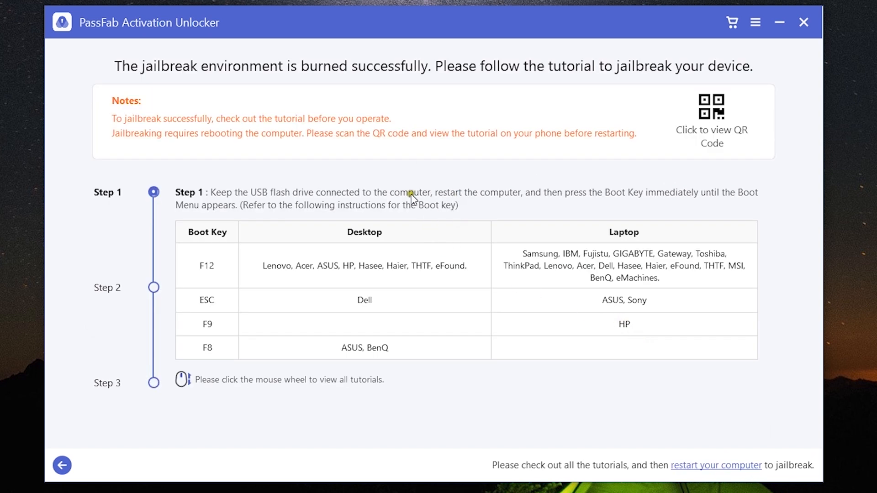
{"action": "mouse_move", "coordinate": [445, 203]}
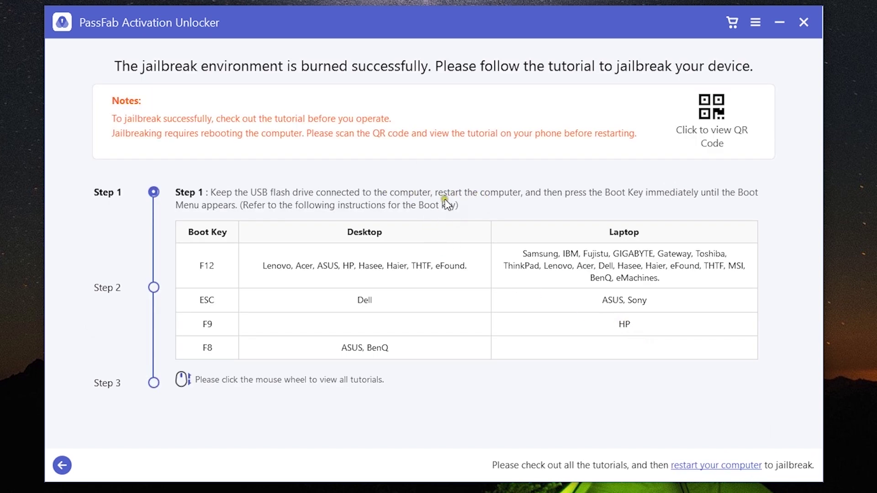
{"action": "mouse_move", "coordinate": [478, 283]}
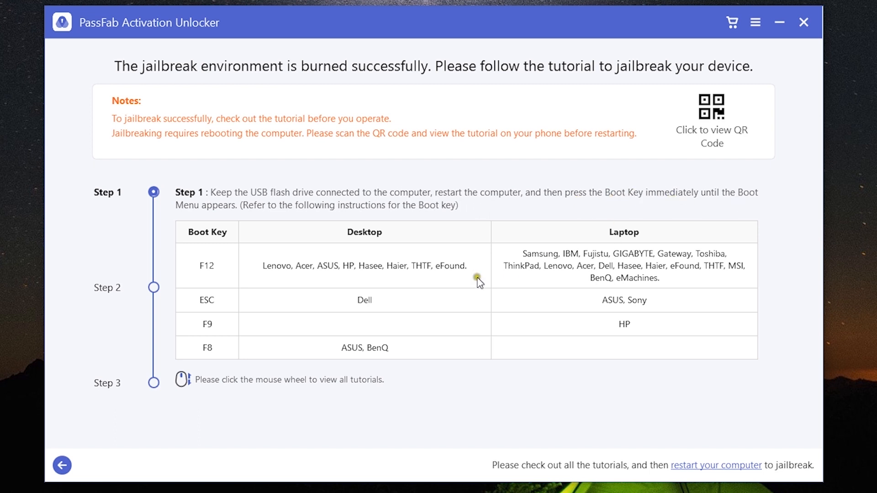
{"action": "mouse_move", "coordinate": [635, 267]}
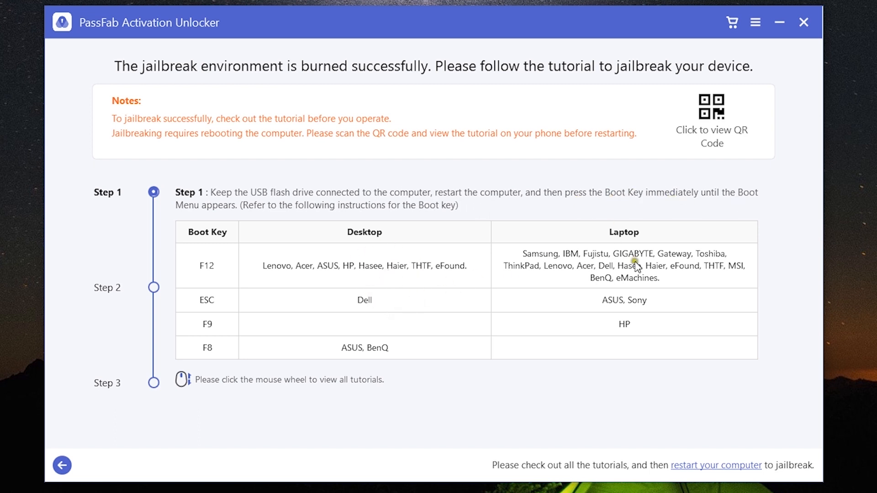
{"action": "mouse_move", "coordinate": [629, 283]}
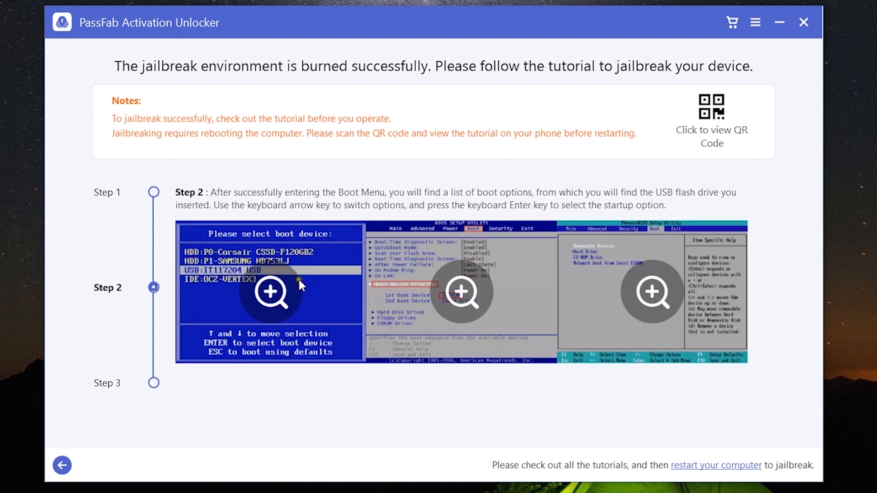
Enlarge and close the boot device selection and BIOS boot settings screenshots in Step 2
{"action": "left_click", "coordinate": [271, 294]}
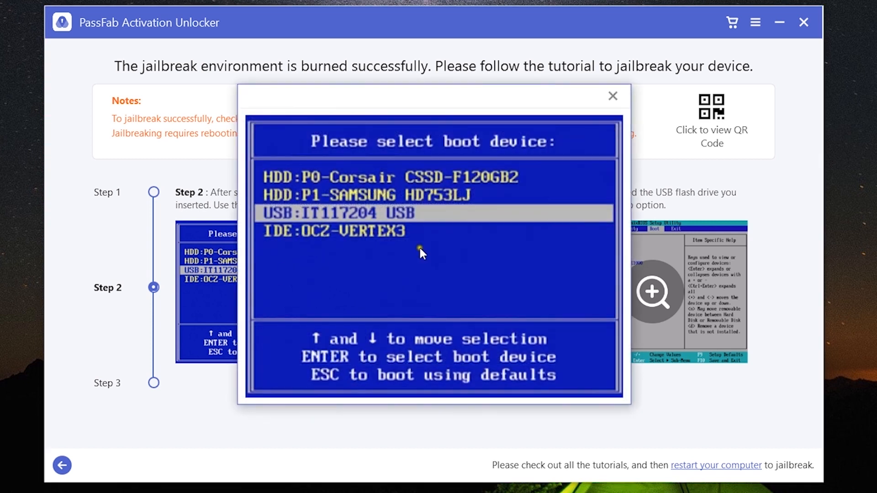
{"action": "left_click", "coordinate": [612, 96]}
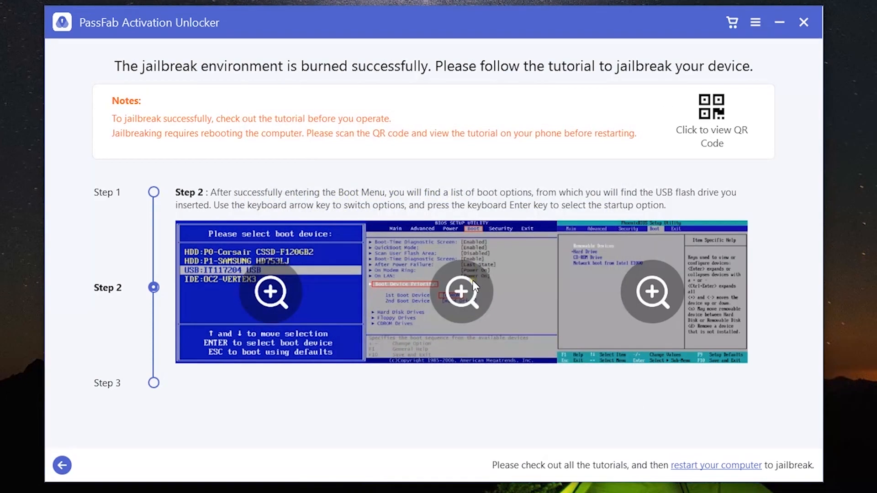
{"action": "left_click", "coordinate": [460, 293]}
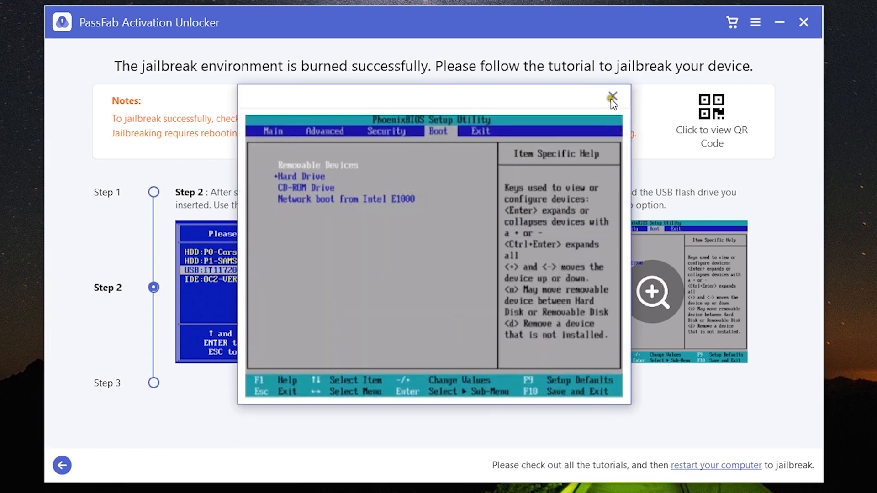
{"action": "left_click", "coordinate": [612, 96]}
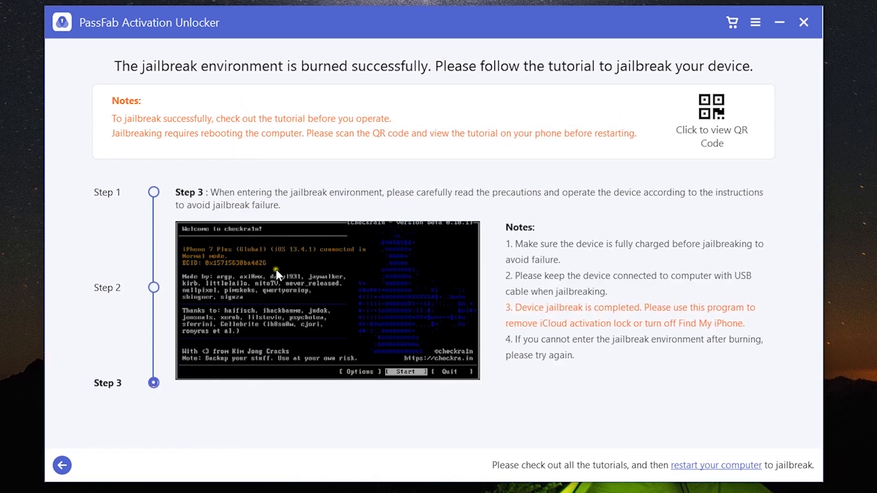
{"action": "mouse_move", "coordinate": [435, 215]}
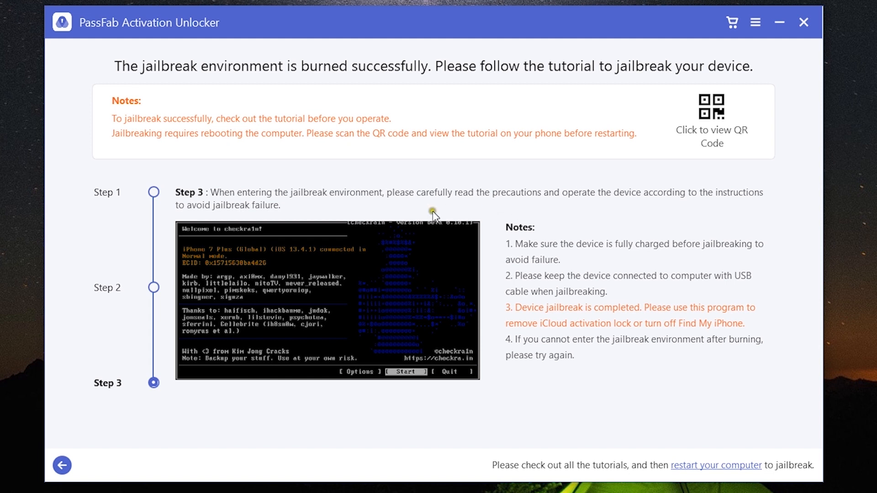
{"action": "mouse_move", "coordinate": [650, 258]}
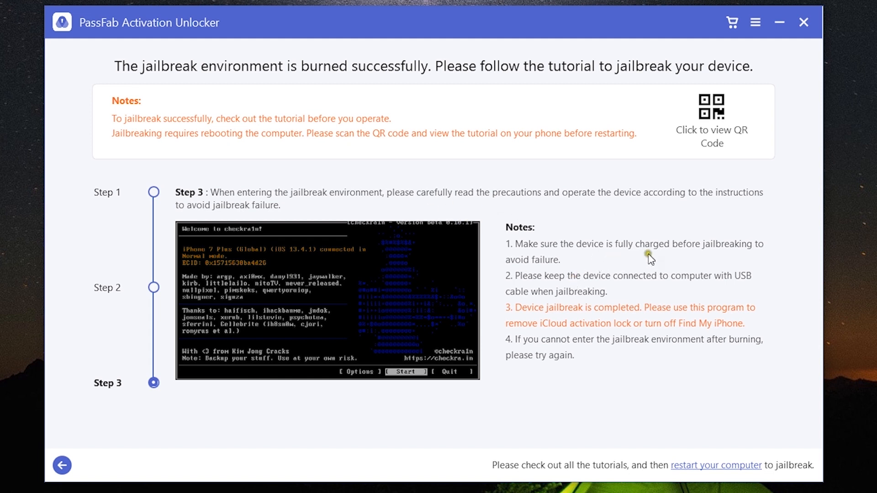
{"action": "mouse_move", "coordinate": [729, 258]}
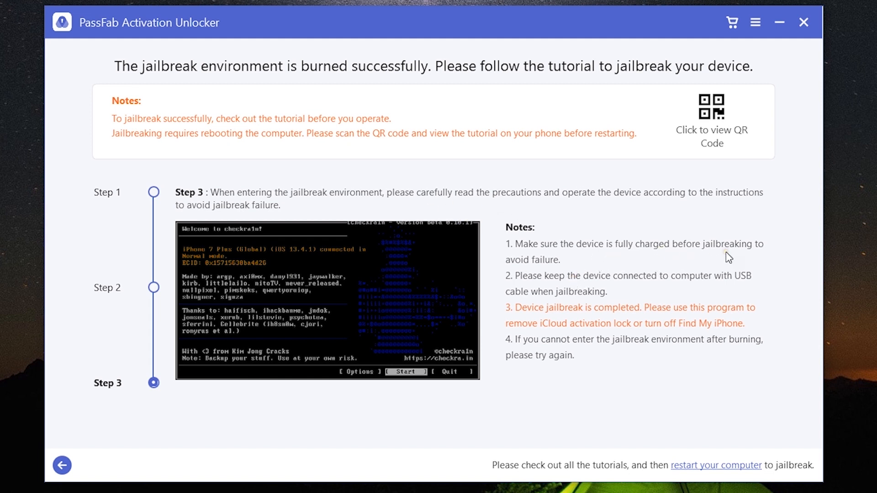
{"action": "mouse_move", "coordinate": [693, 258]}
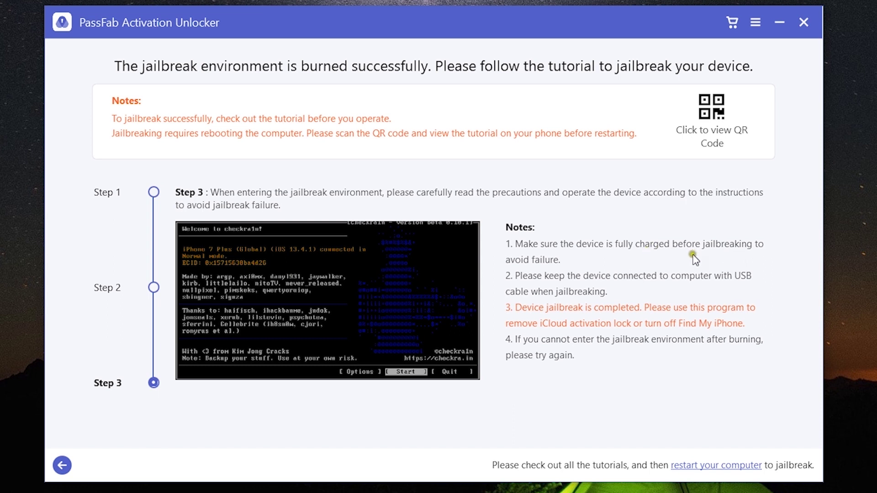
{"action": "mouse_move", "coordinate": [642, 291]}
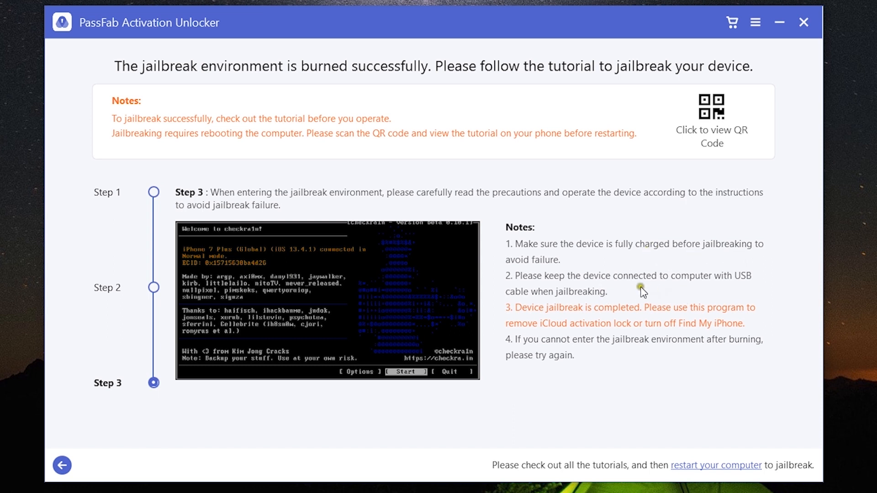
{"action": "mouse_move", "coordinate": [686, 280]}
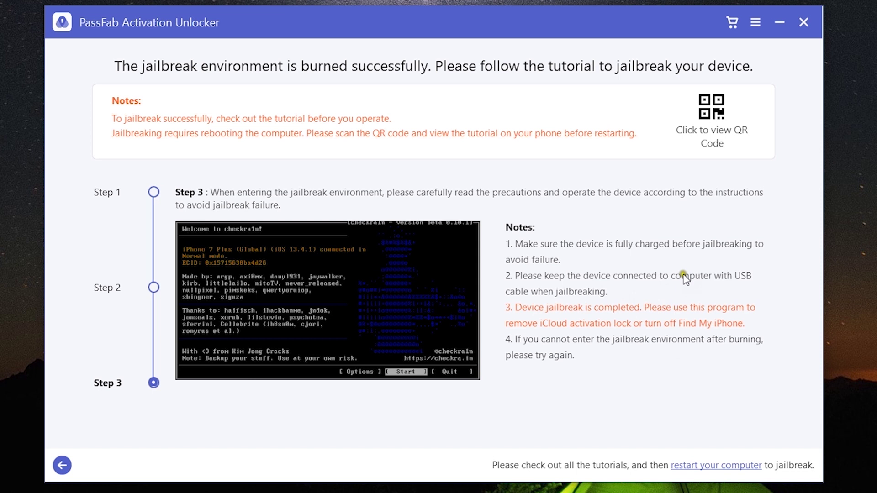
{"action": "mouse_move", "coordinate": [698, 477]}
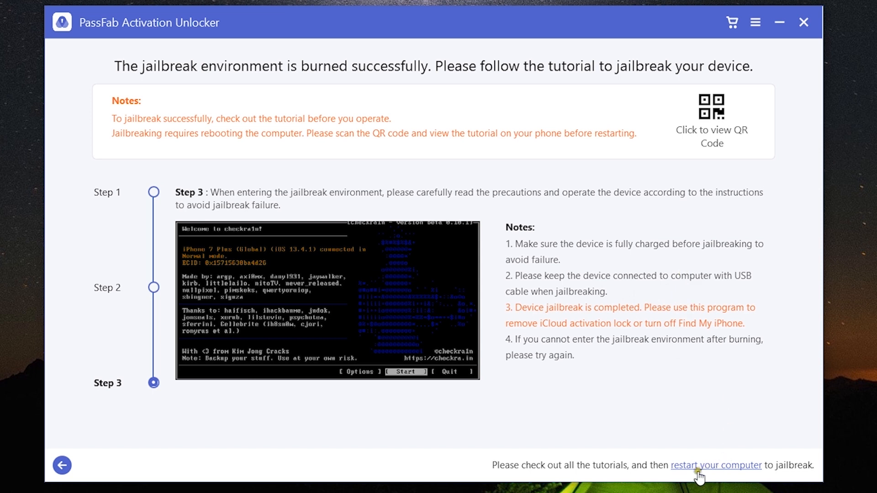
{"action": "mouse_move", "coordinate": [747, 477]}
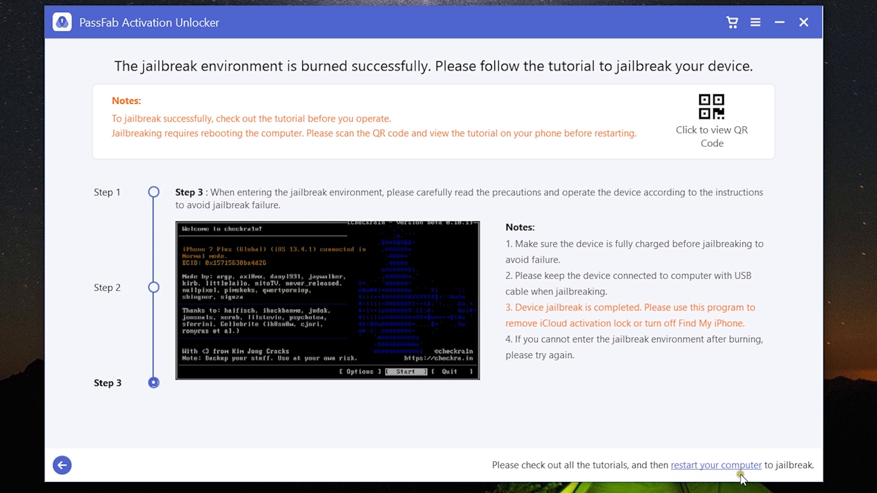
{"action": "mouse_move", "coordinate": [739, 396]}
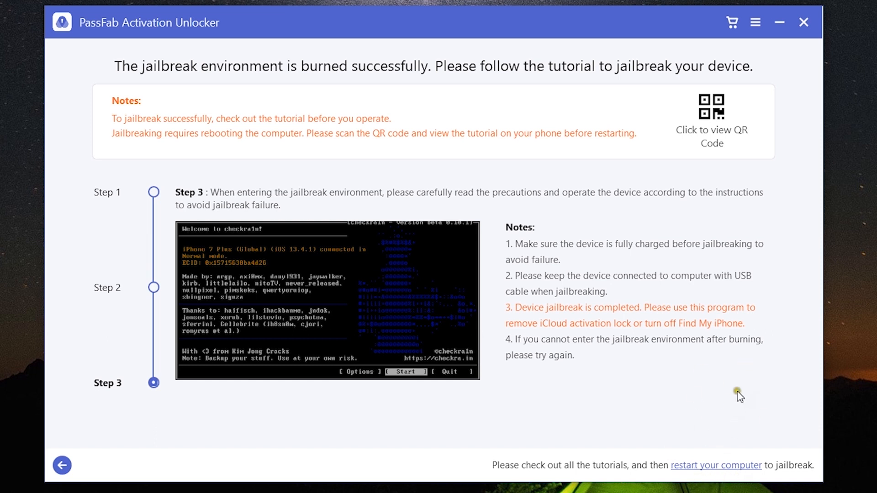
{"action": "mouse_move", "coordinate": [736, 408]}
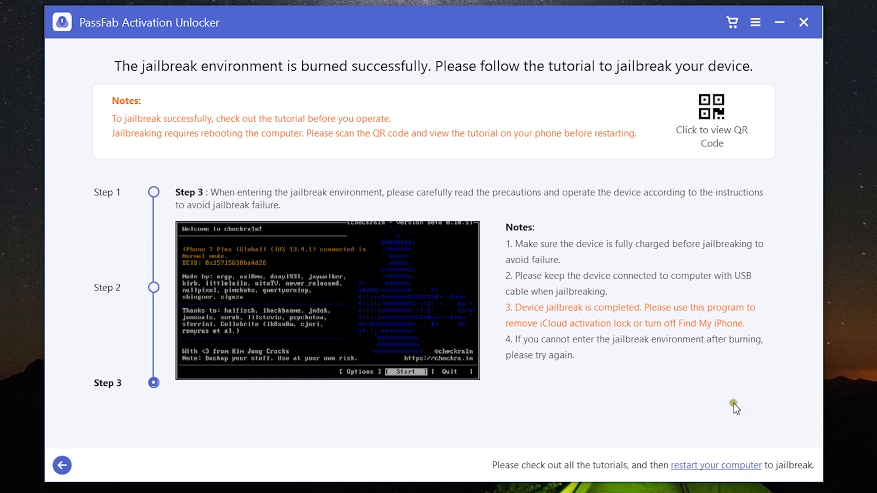
{"action": "mouse_move", "coordinate": [669, 454]}
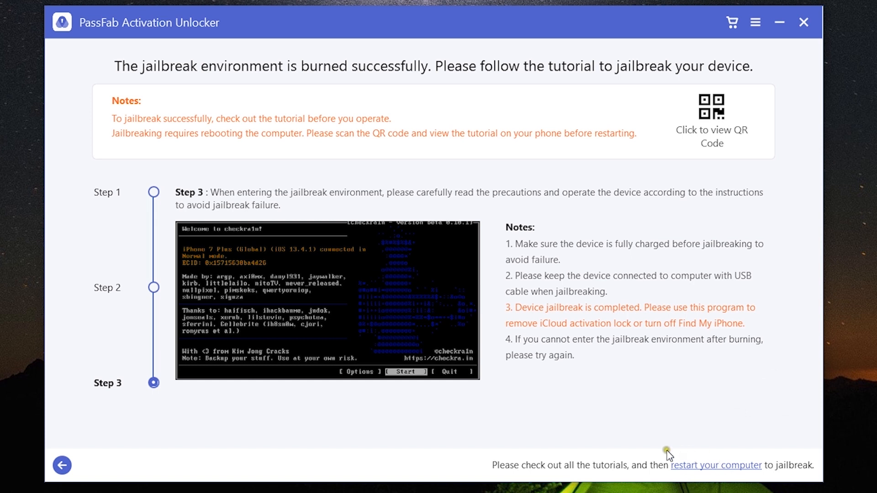
{"action": "left_click", "coordinate": [61, 465]}
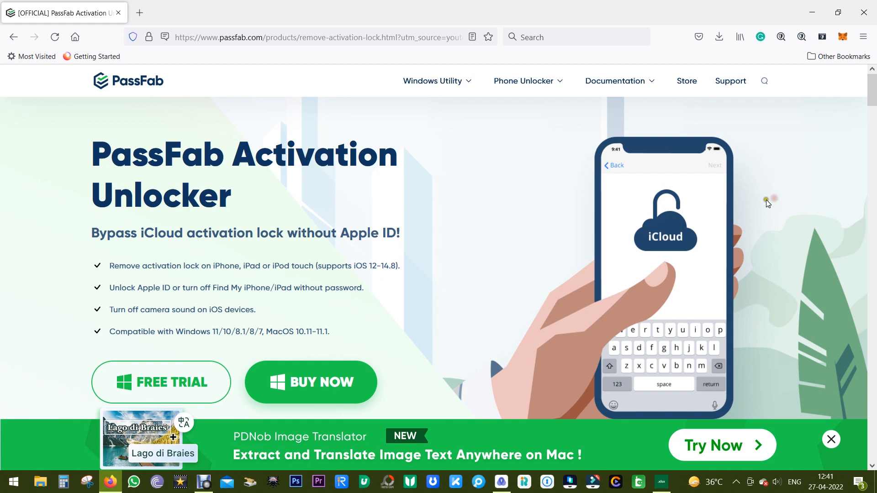
{"action": "mouse_move", "coordinate": [597, 185]}
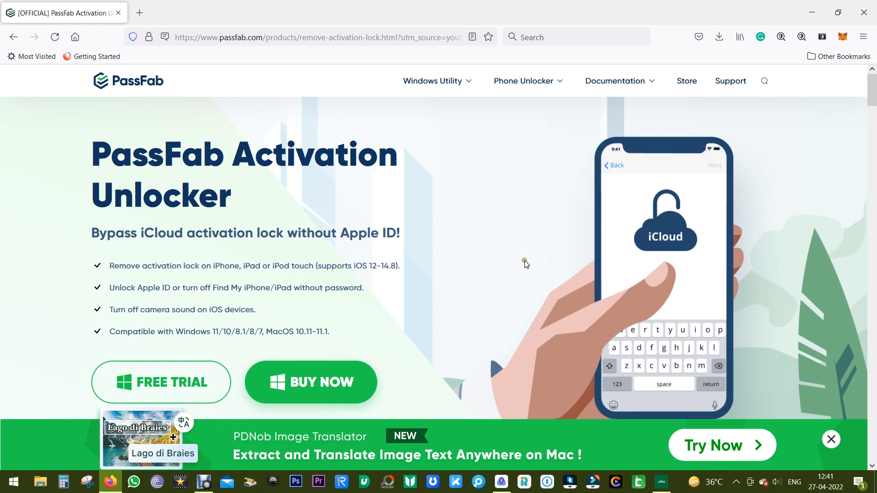
{"action": "mouse_move", "coordinate": [468, 240]}
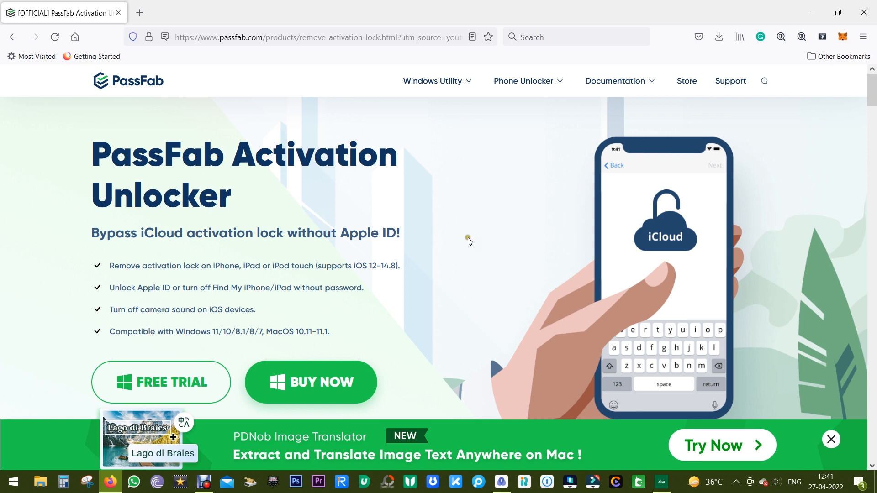
{"action": "mouse_move", "coordinate": [464, 233]}
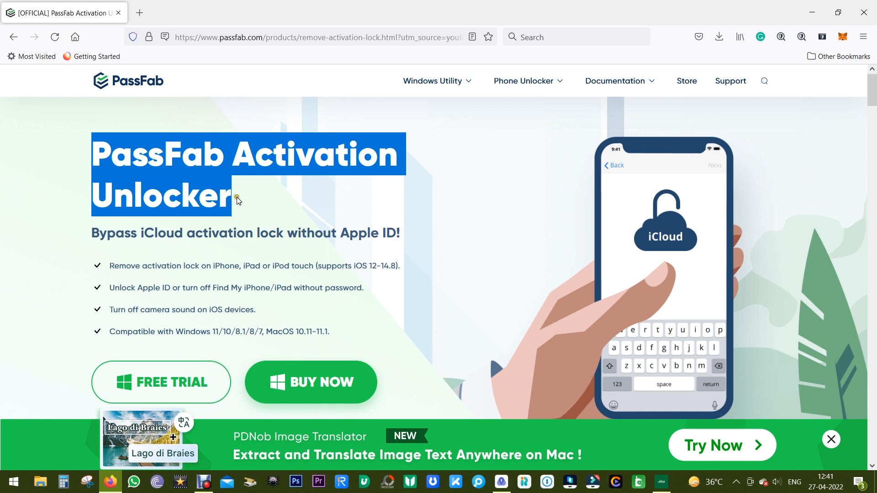
Scroll down the passfab.com product page and go to the purchase page via BUY NOW
{"action": "scroll", "scroll_direction": "down", "scroll_amount": 3}
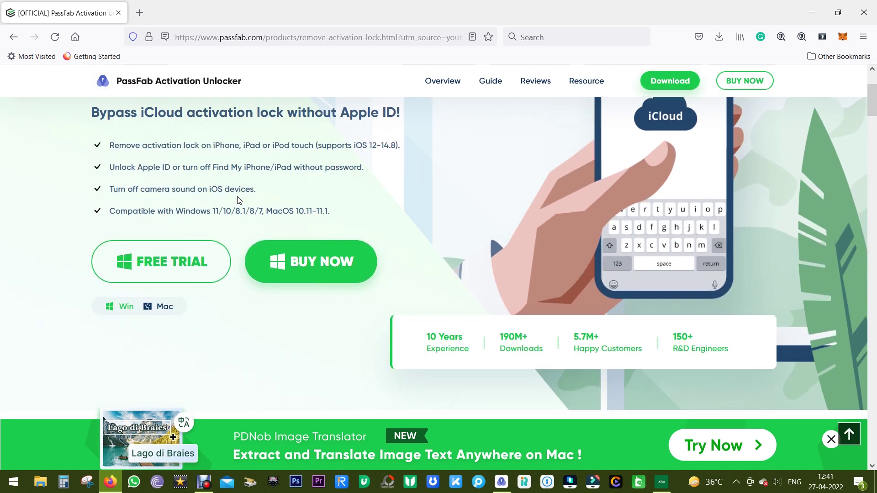
{"action": "mouse_move", "coordinate": [364, 171]}
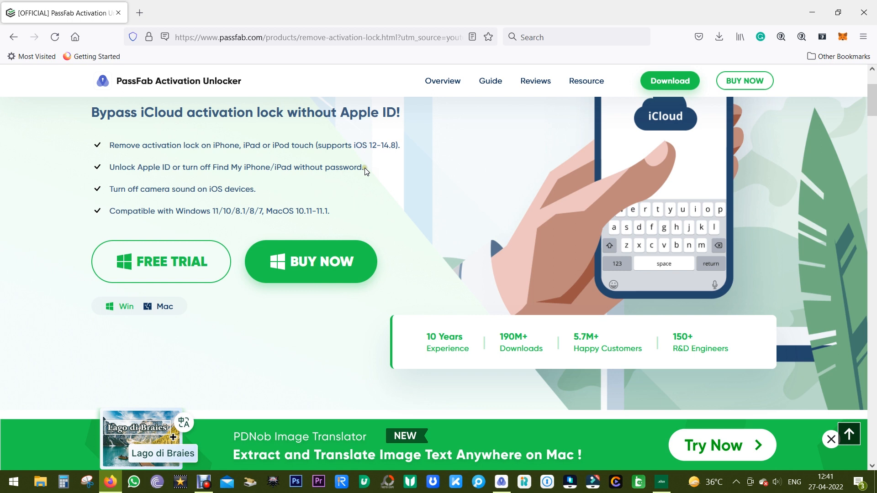
{"action": "mouse_move", "coordinate": [161, 261]}
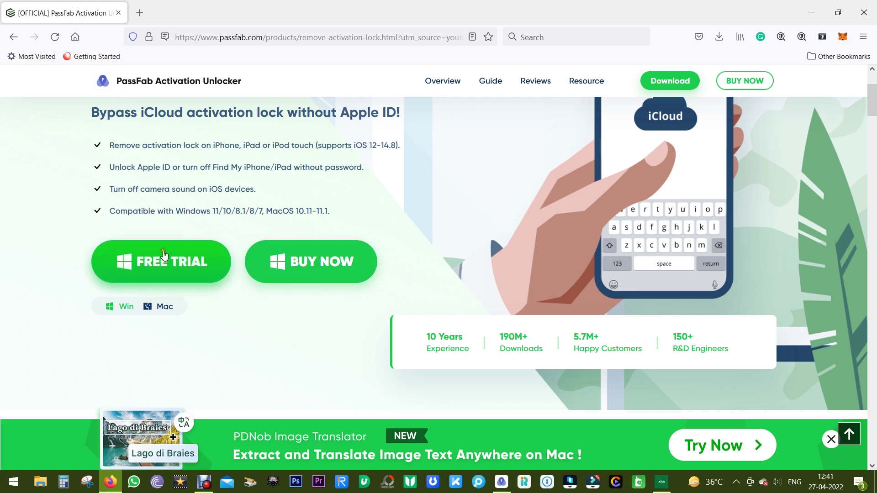
{"action": "mouse_move", "coordinate": [309, 261]}
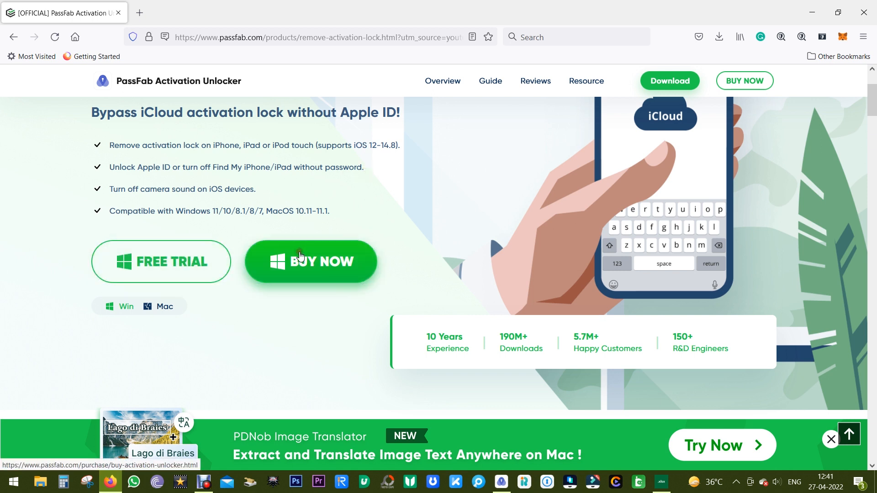
{"action": "left_click", "coordinate": [311, 262]}
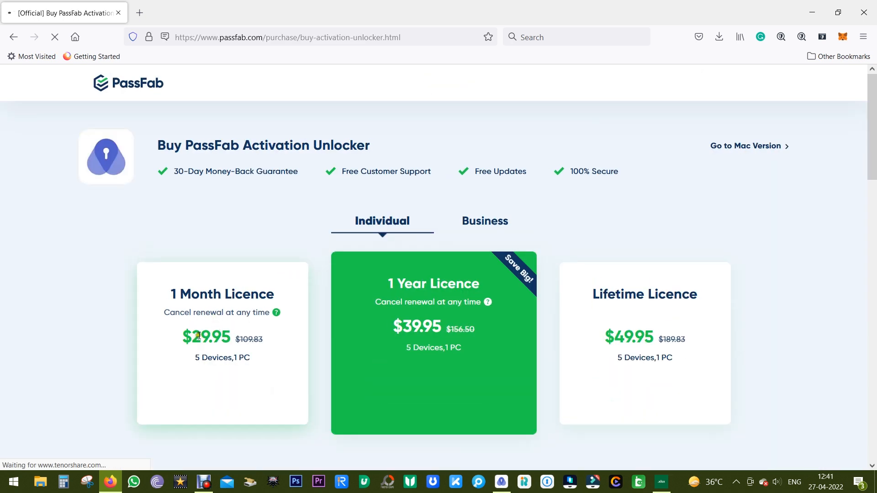
{"action": "scroll", "scroll_direction": "down", "scroll_amount": 3}
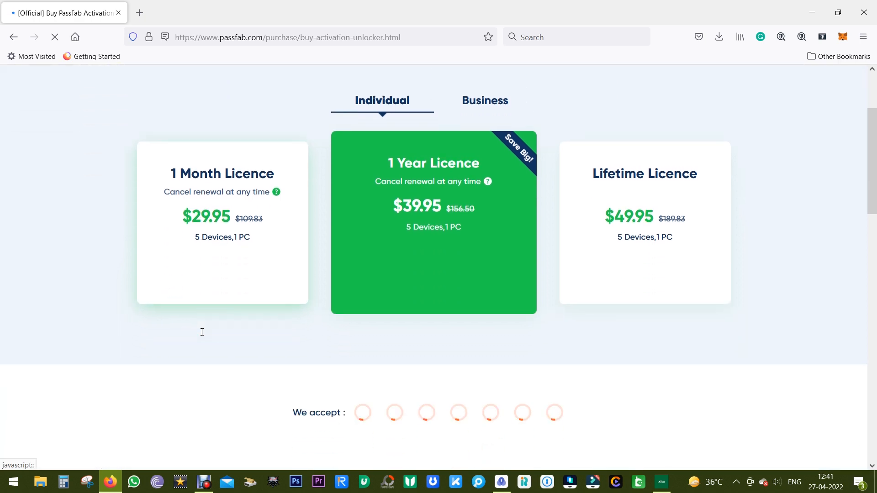
{"action": "scroll", "scroll_direction": "down", "scroll_amount": 3}
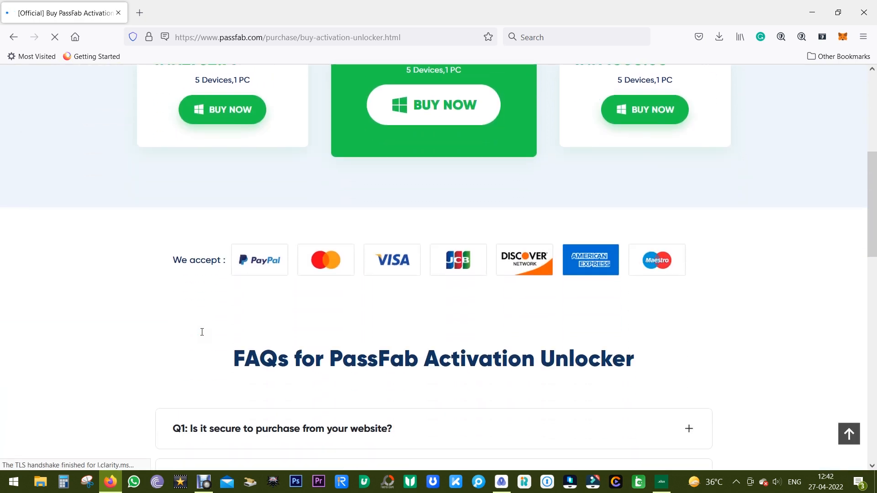